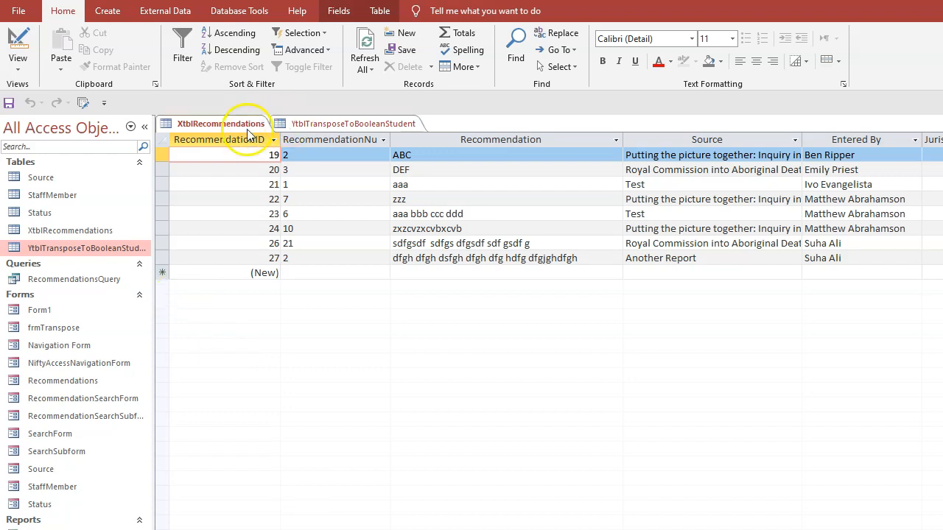
# Compare a recommendation record's tag values against its TagMentalHealth row in YtblTransposeToBooleanStudent.
pyautogui.click(234, 170)
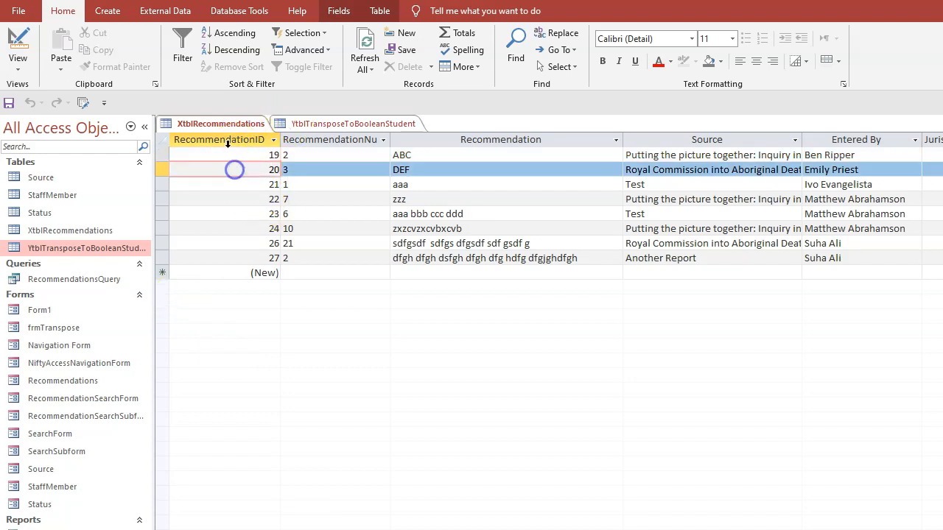
pyautogui.click(221, 155)
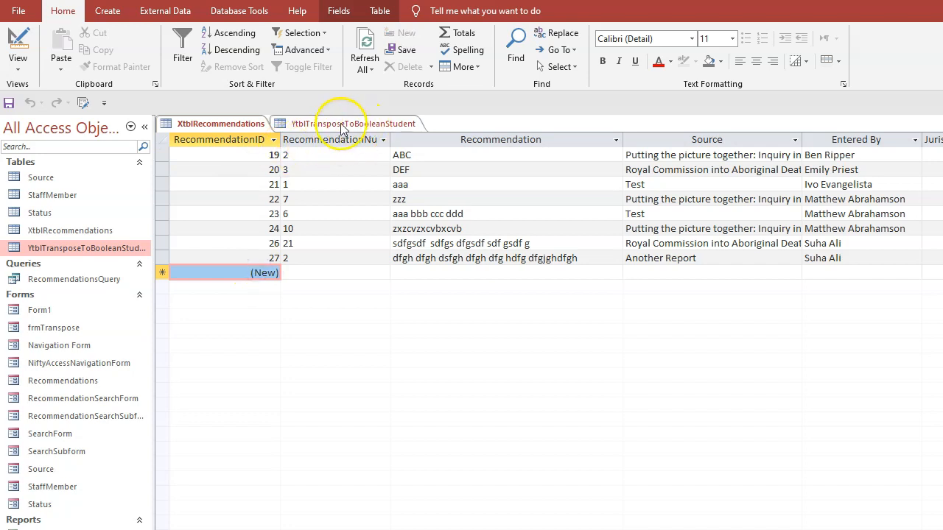
pyautogui.click(354, 124)
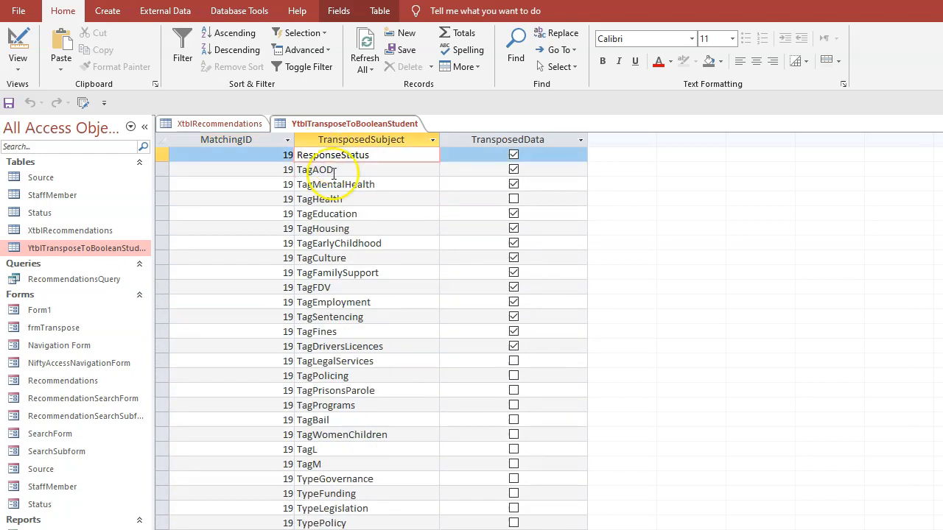
pyautogui.click(337, 184)
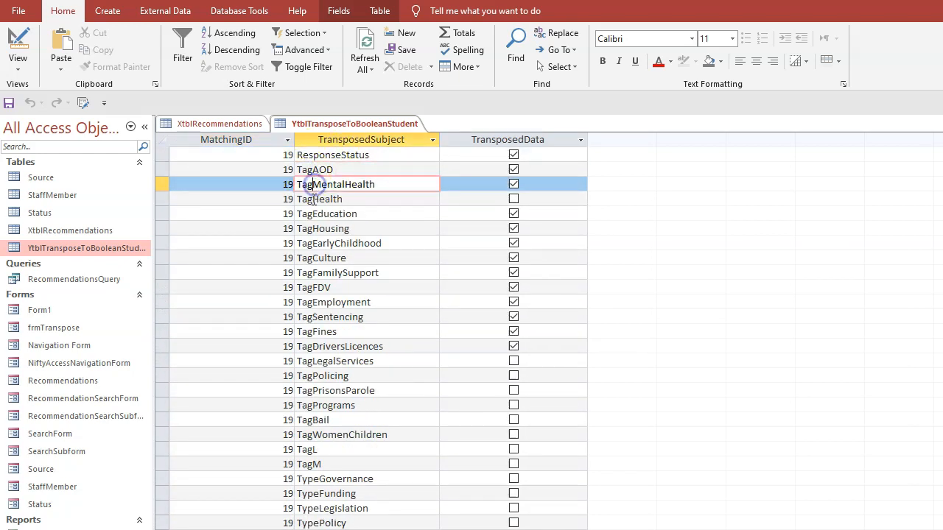
pyautogui.click(218, 123)
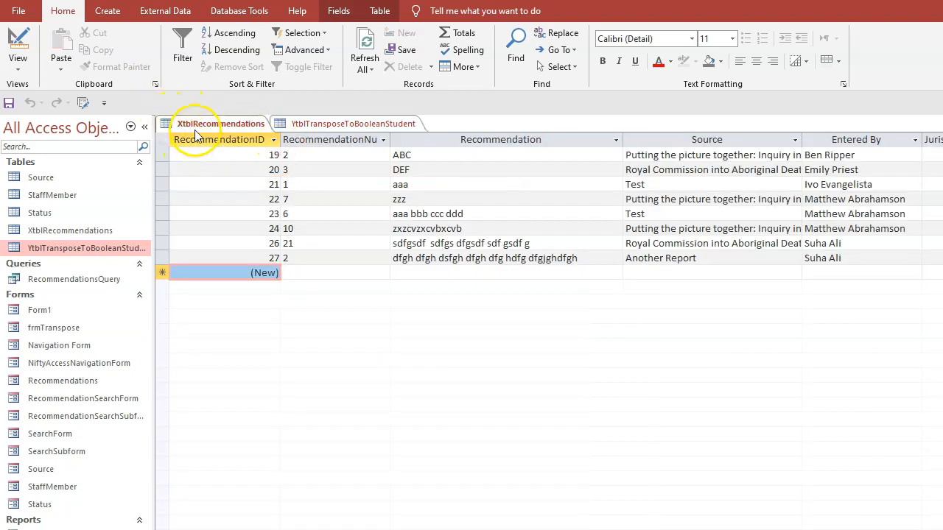
pyautogui.click(221, 124)
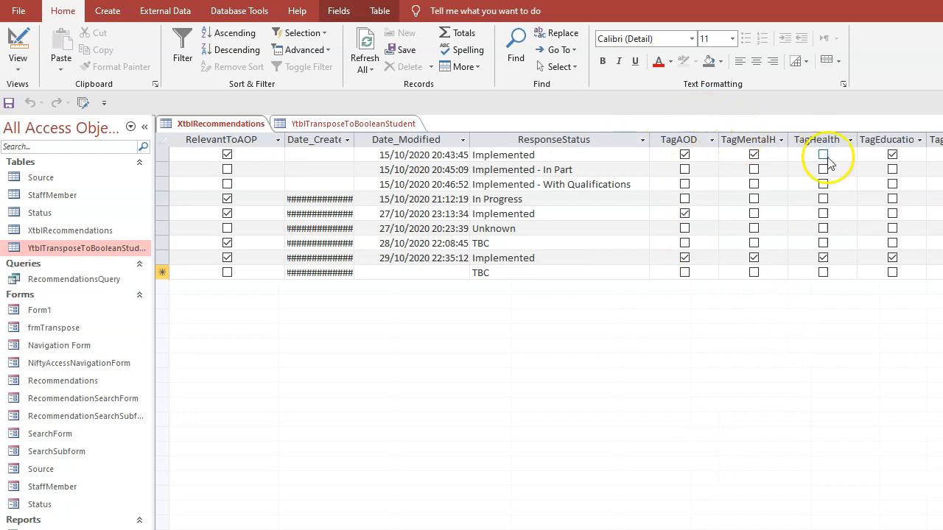
# Check the first recommendation's Tag columns, then bring YtblTransposeToBooleanStudent back to the front.
pyautogui.hscroll(3)
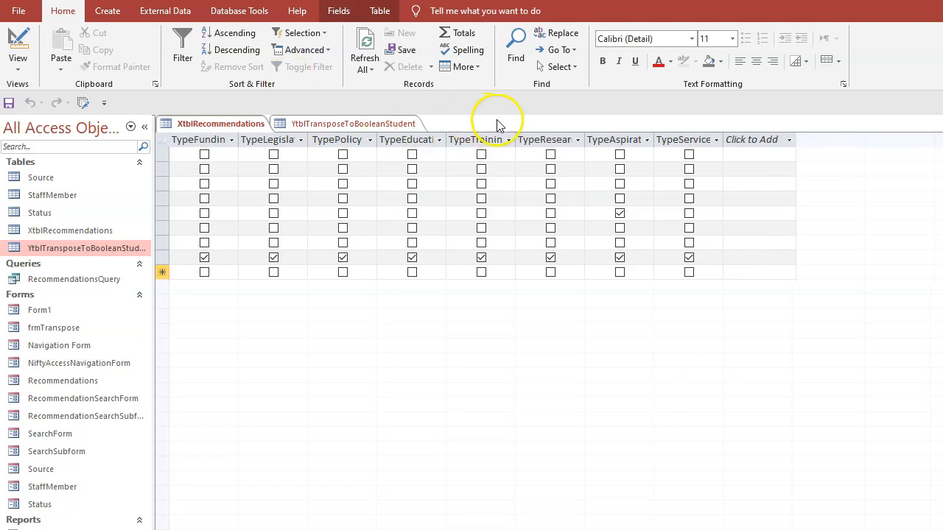
pyautogui.click(406, 139)
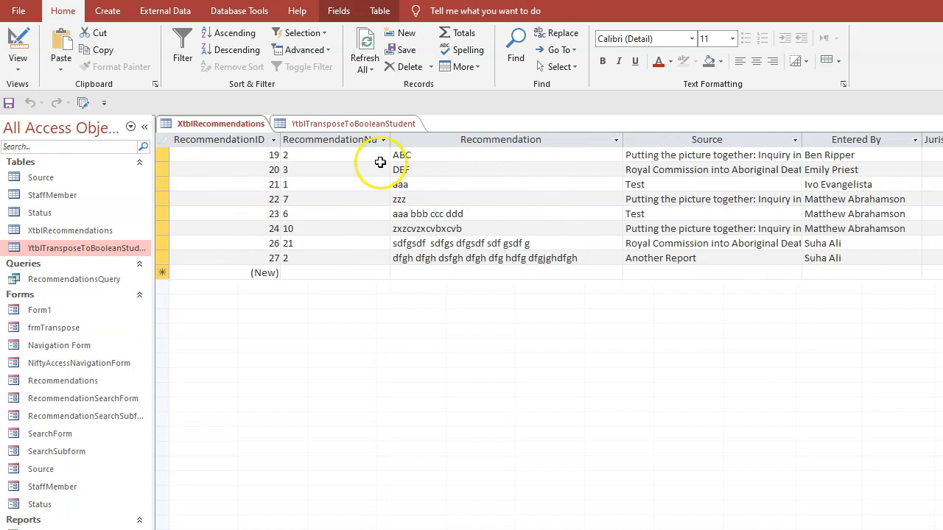
pyautogui.click(354, 124)
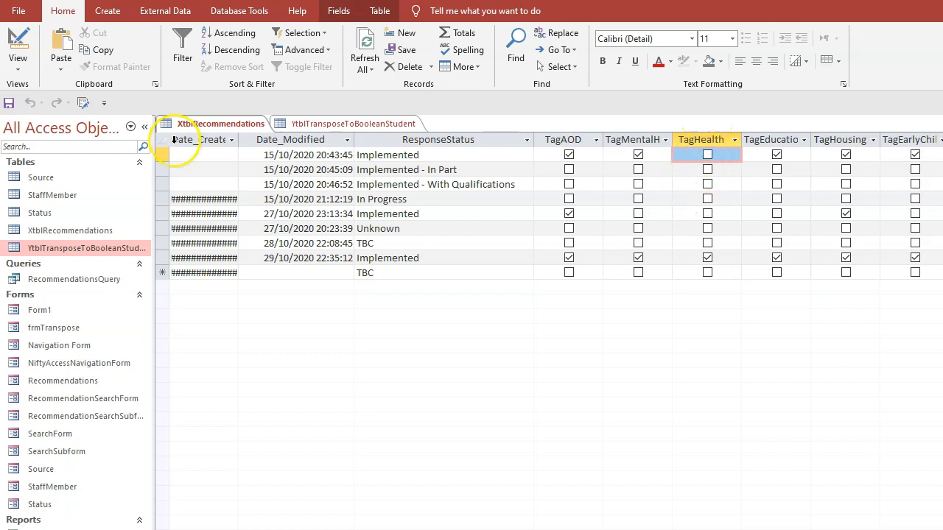
pyautogui.click(162, 155)
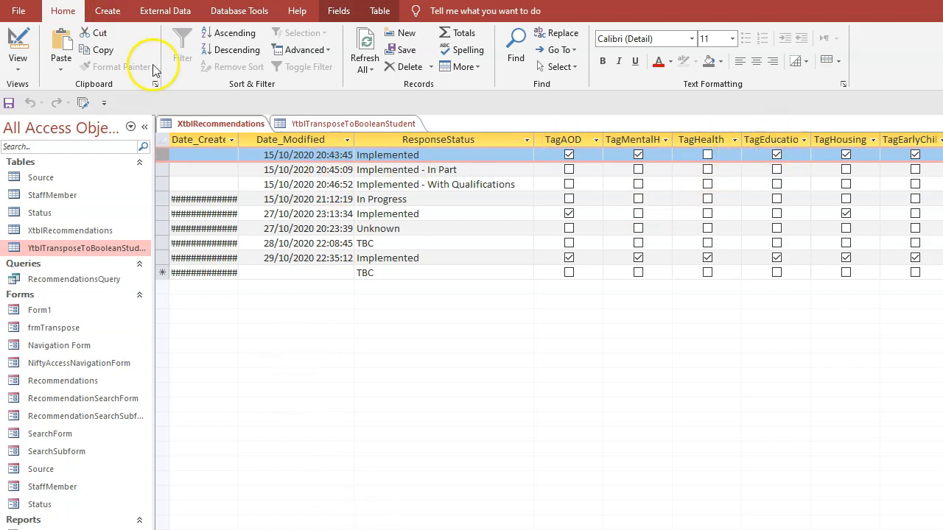
pyautogui.click(353, 124)
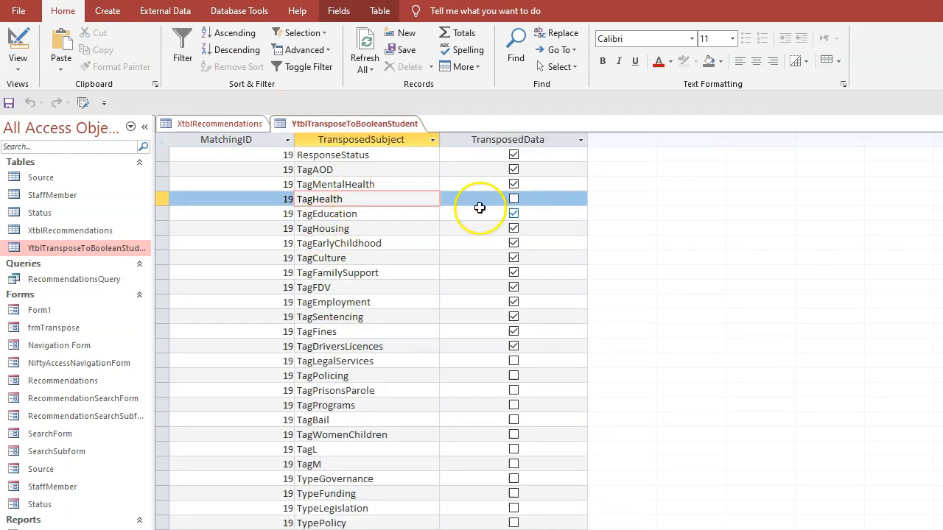
pyautogui.click(327, 214)
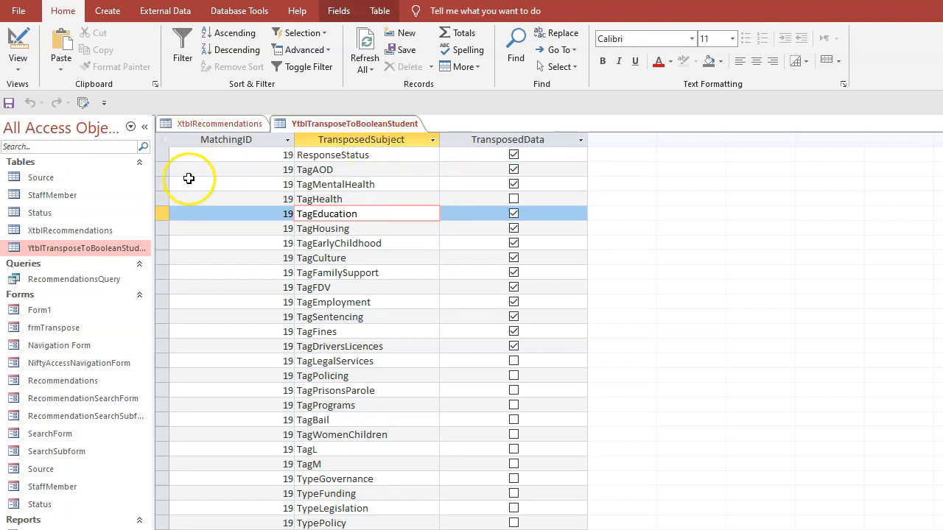
# Sort the transpose table A to Z by TransposedSubject and close both open tables.
pyautogui.scroll(-3)
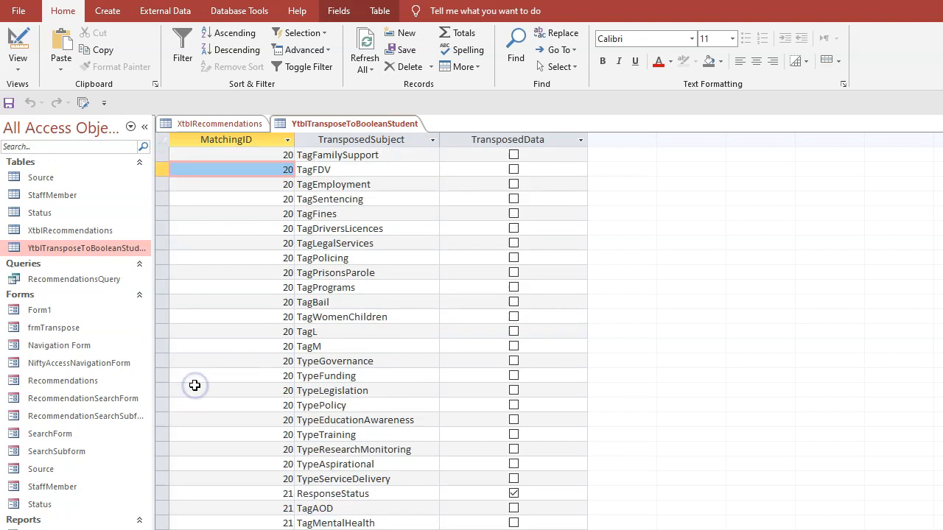
pyautogui.rightClick(361, 139)
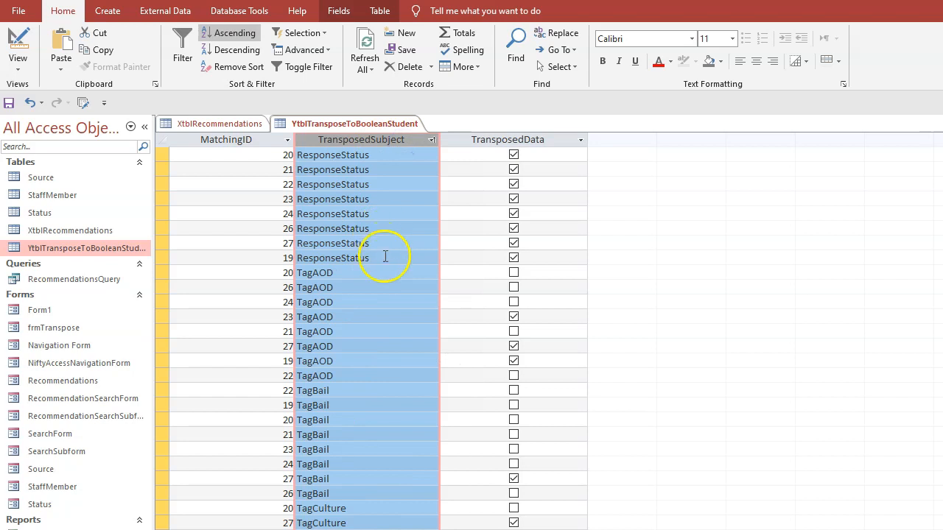
pyautogui.click(225, 138)
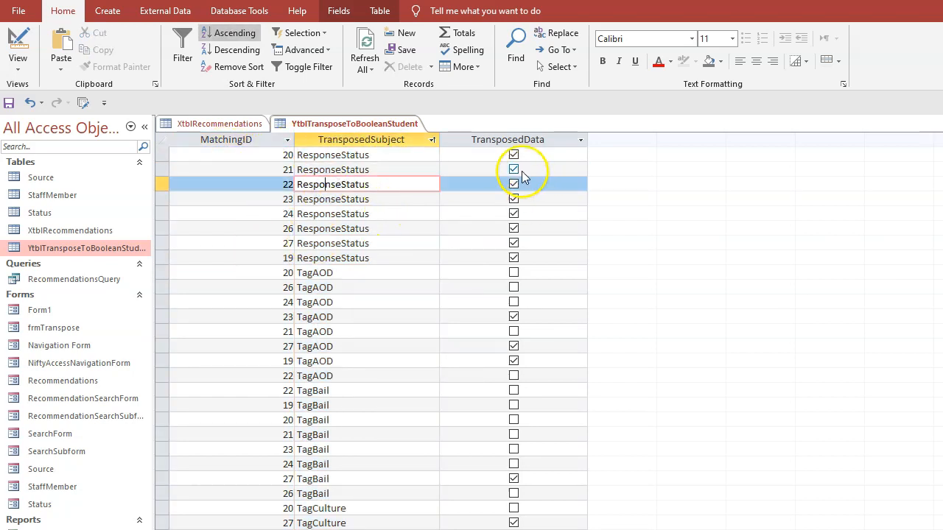
pyautogui.click(512, 170)
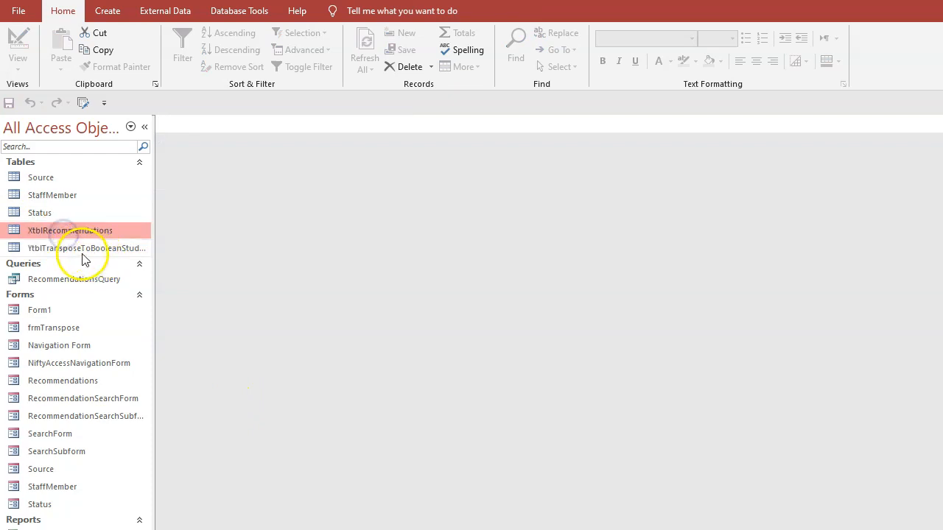
# Start a Query Design on YtblTransposeToBooleanStudent with MatchingID, TransposedSubject and TransposedData in the grid.
pyautogui.doubleClick(85, 247)
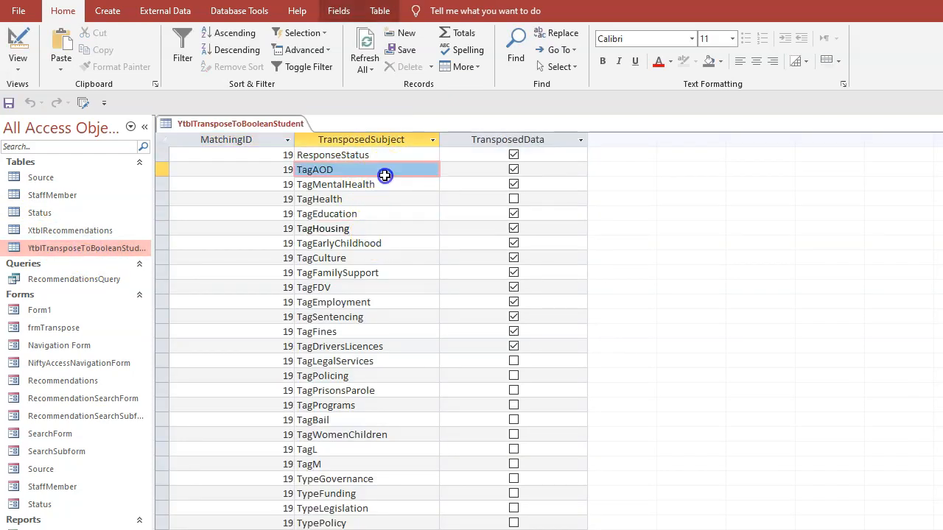
pyautogui.click(339, 155)
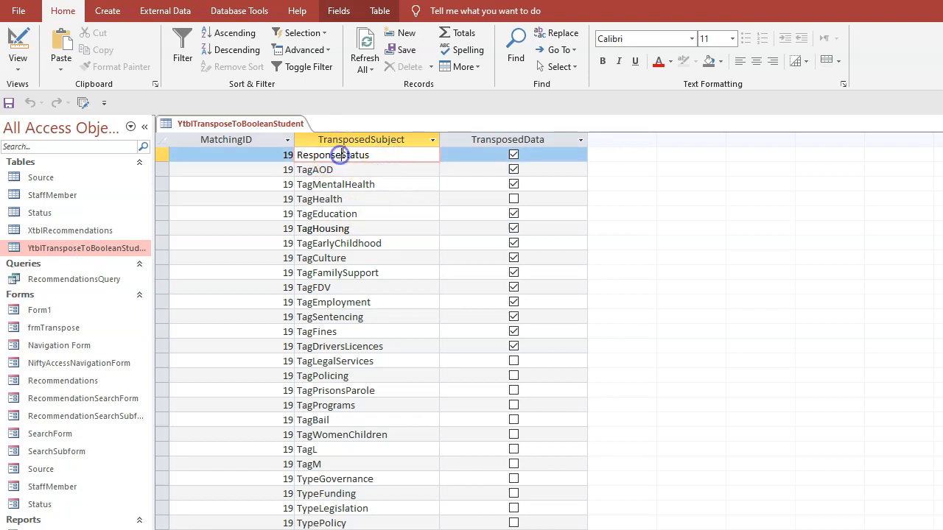
pyautogui.click(336, 170)
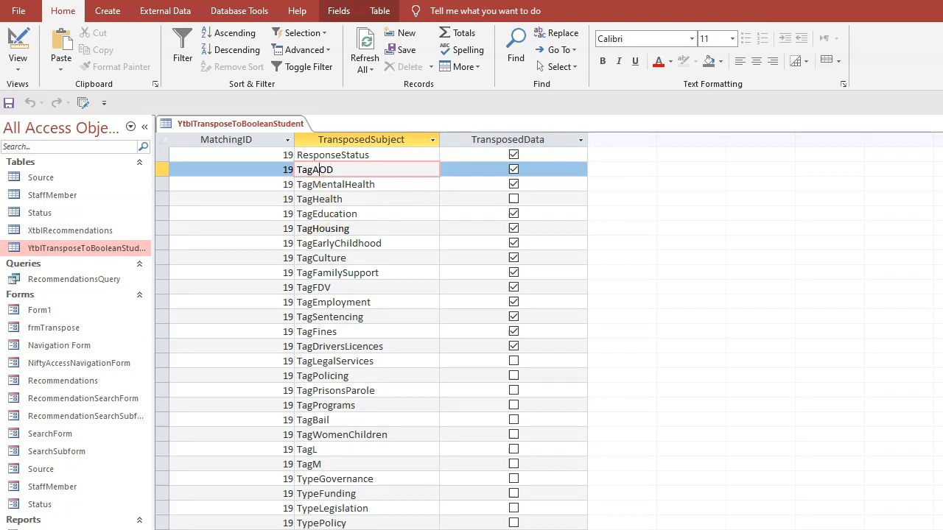
pyautogui.click(107, 11)
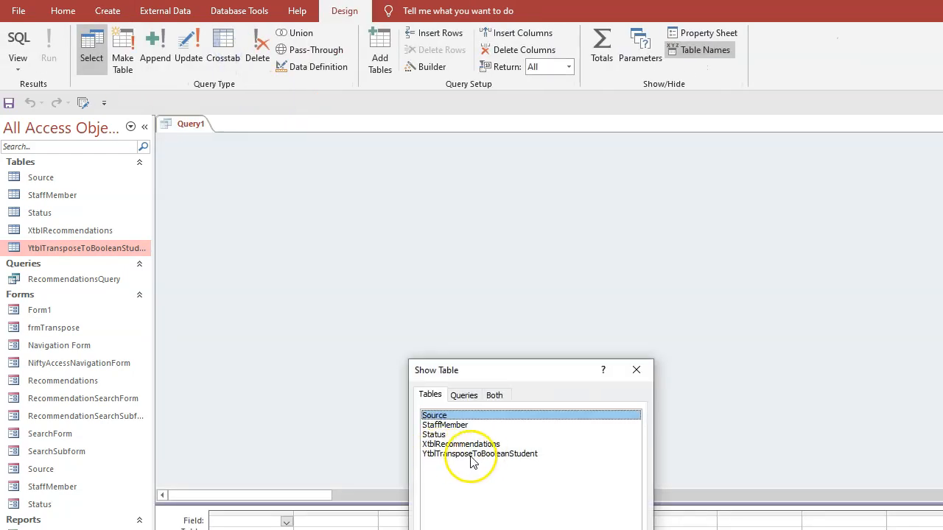
pyautogui.click(479, 453)
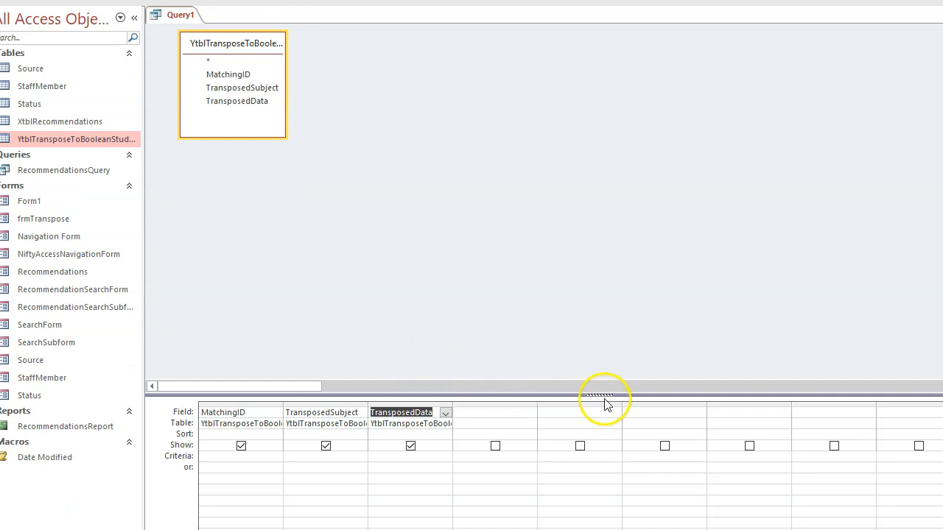
pyautogui.moveTo(601, 398); pyautogui.dragTo(601, 169)
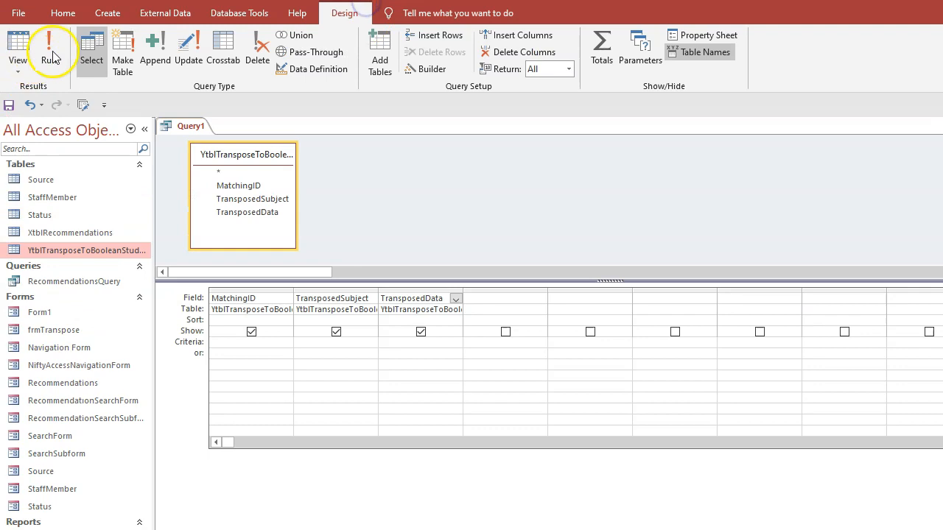
# Run the query sorted A to Z by TransposedSubject, then cut the grid down to TransposedSubject only.
pyautogui.click(52, 47)
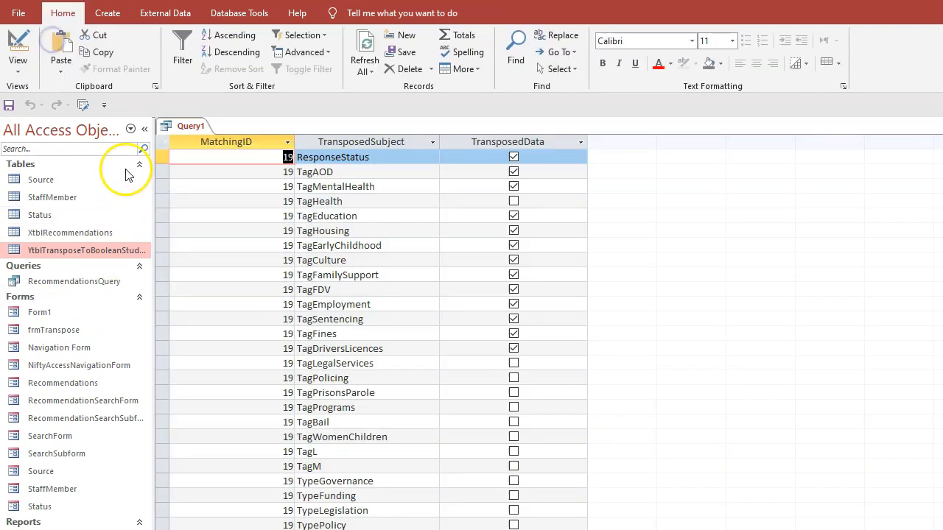
pyautogui.moveTo(408, 308)
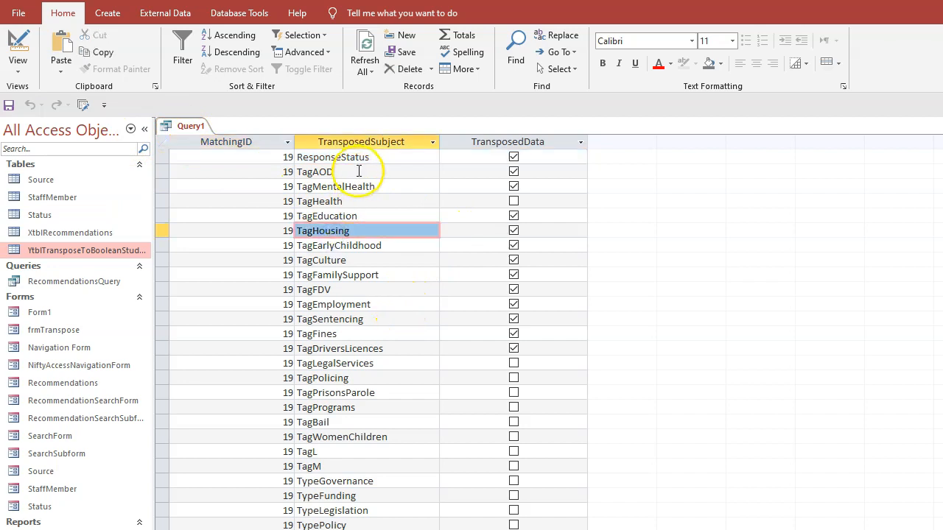
pyautogui.rightClick(361, 141)
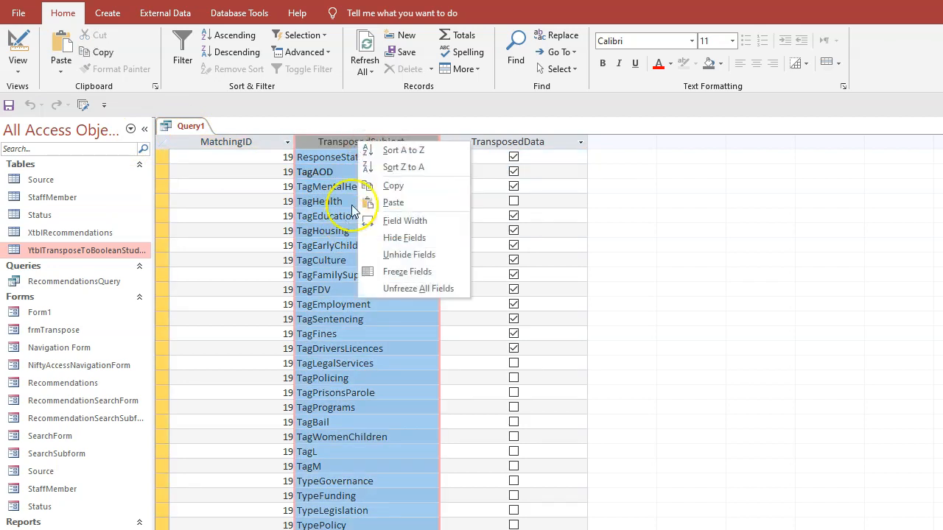
pyautogui.click(404, 150)
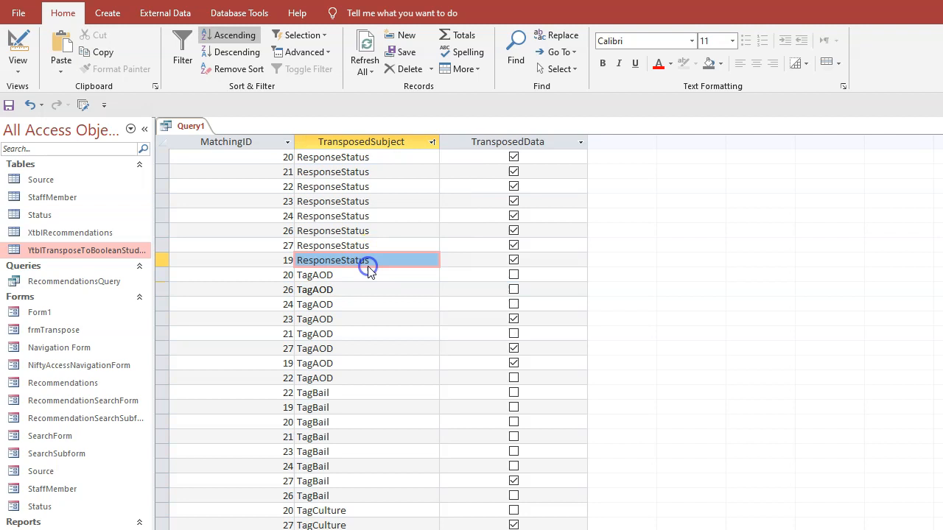
pyautogui.click(339, 200)
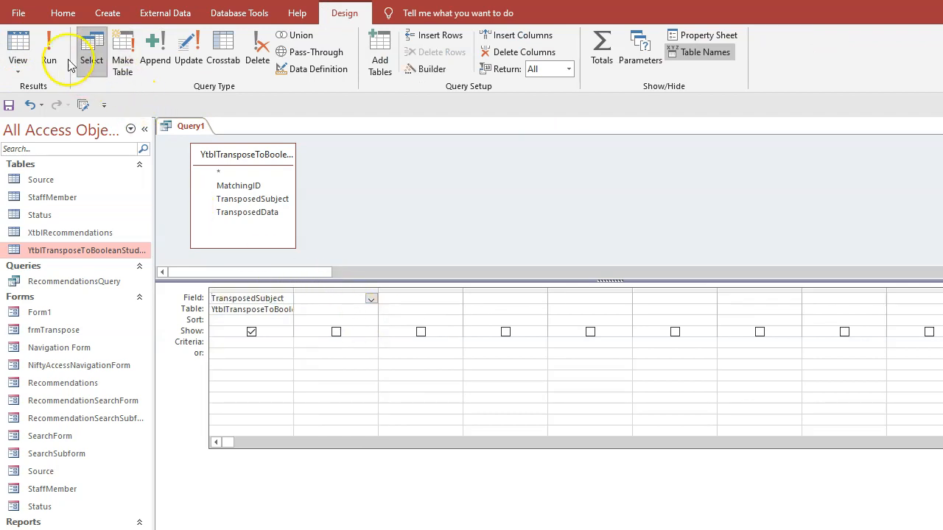
# Turn on Unique Values in the query's properties and run it to list each TransposedSubject once.
pyautogui.click(50, 47)
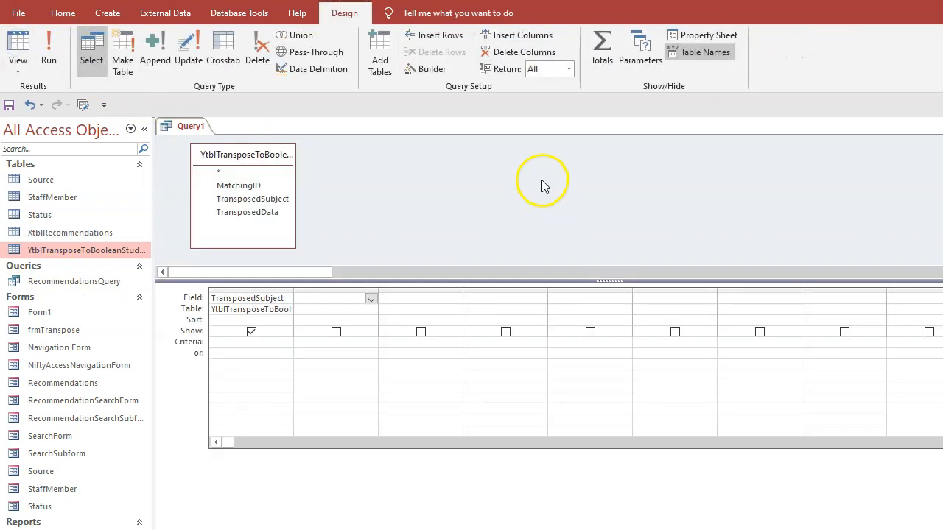
pyautogui.click(701, 36)
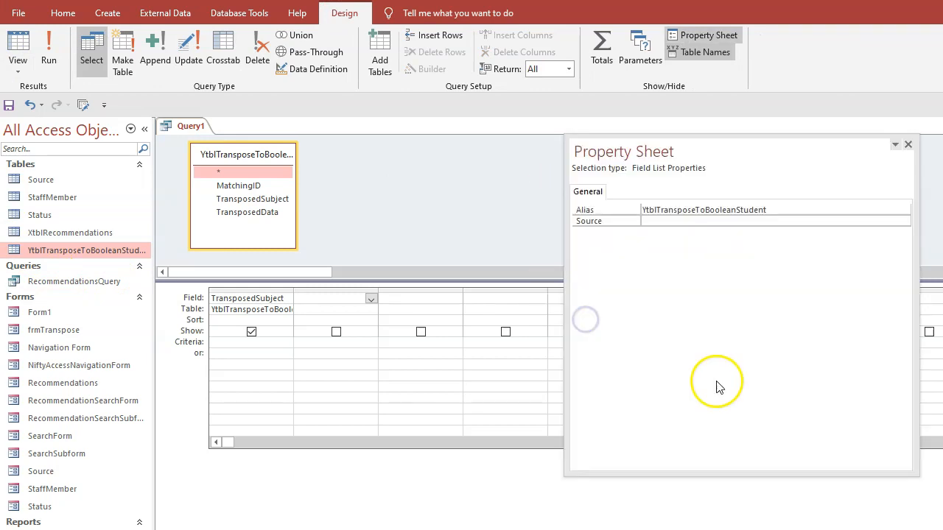
pyautogui.moveTo(475, 197)
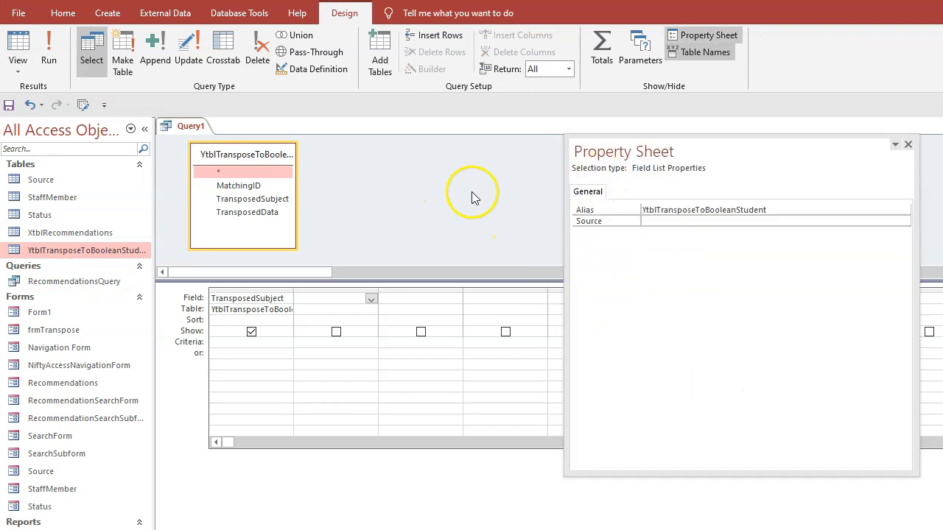
pyautogui.moveTo(680, 177)
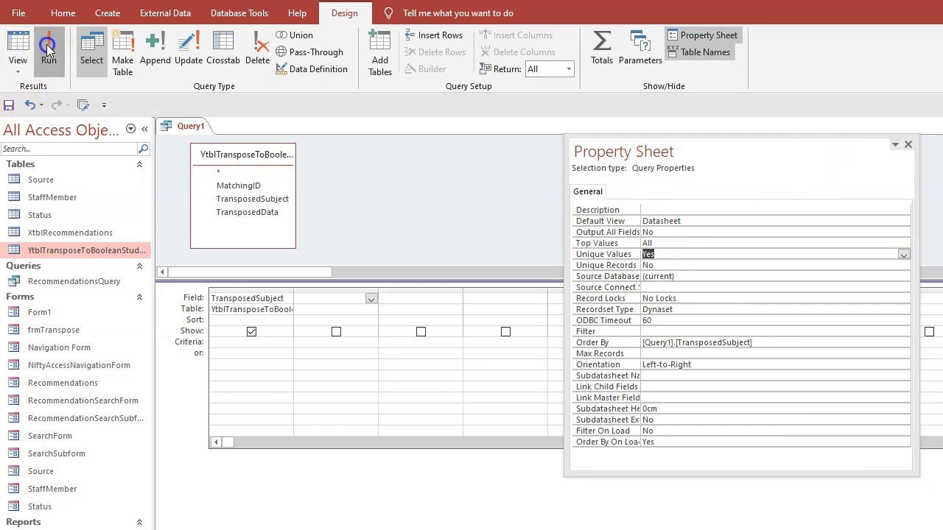
pyautogui.click(49, 50)
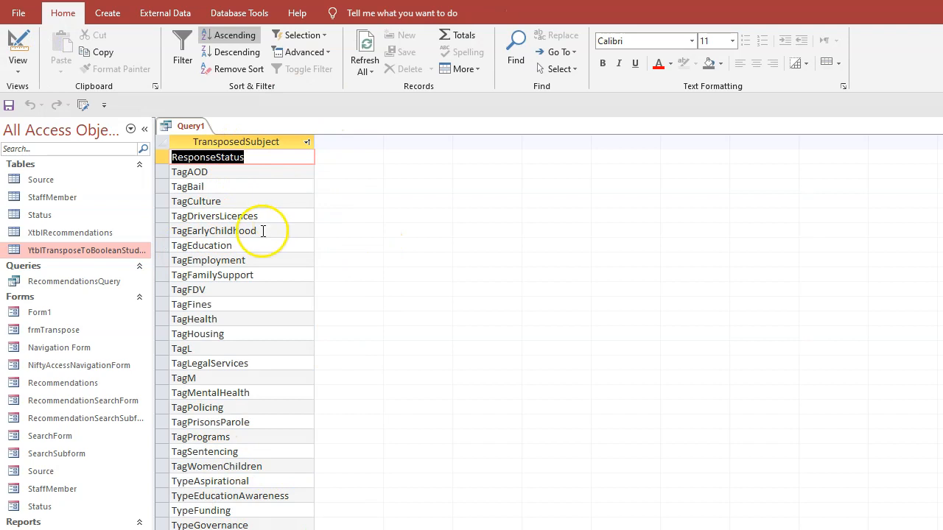
pyautogui.click(197, 406)
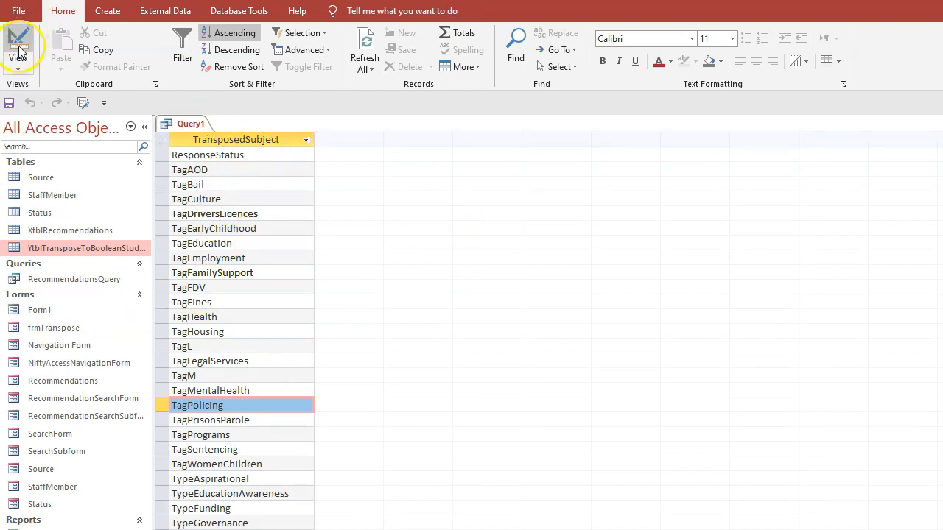
# Make the query a make-table query named xxxx and run it, pasting the 31 tag rows.
pyautogui.click(17, 44)
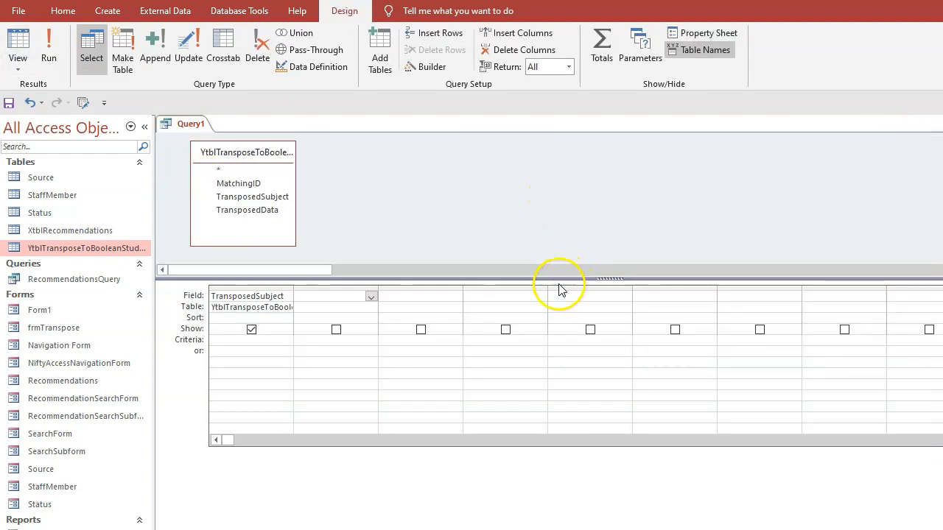
pyautogui.click(123, 44)
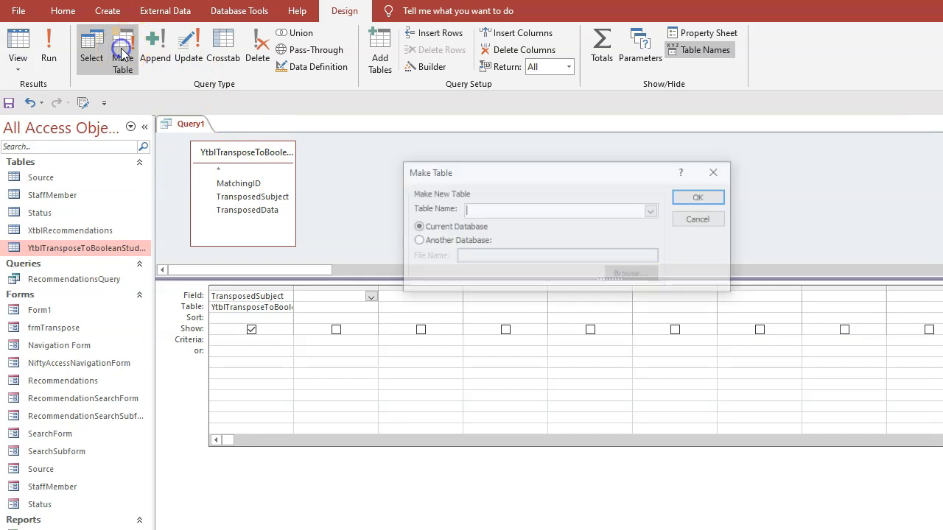
pyautogui.click(538, 209)
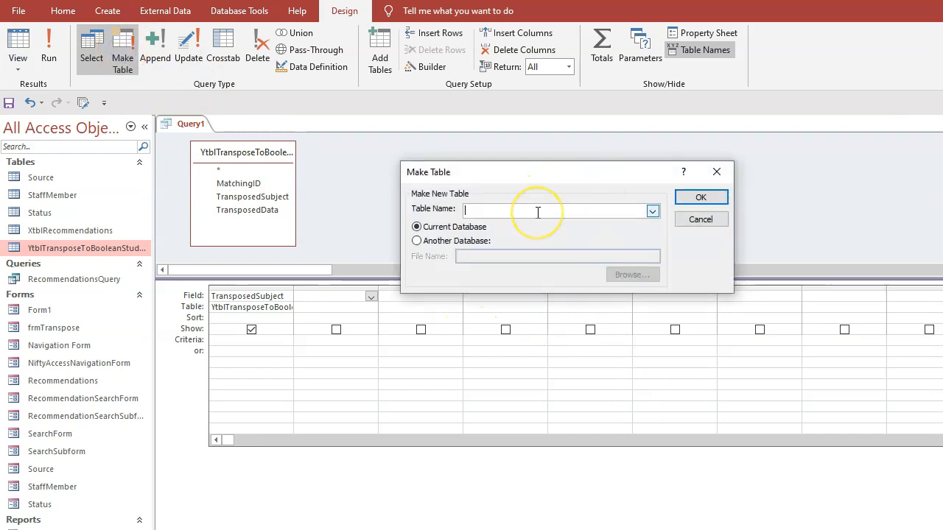
pyautogui.write('xxxx')
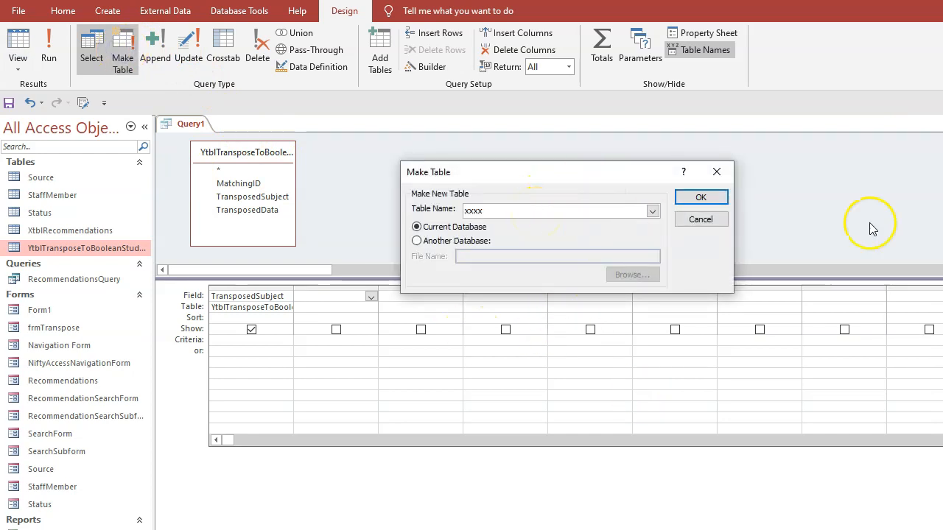
pyautogui.click(702, 197)
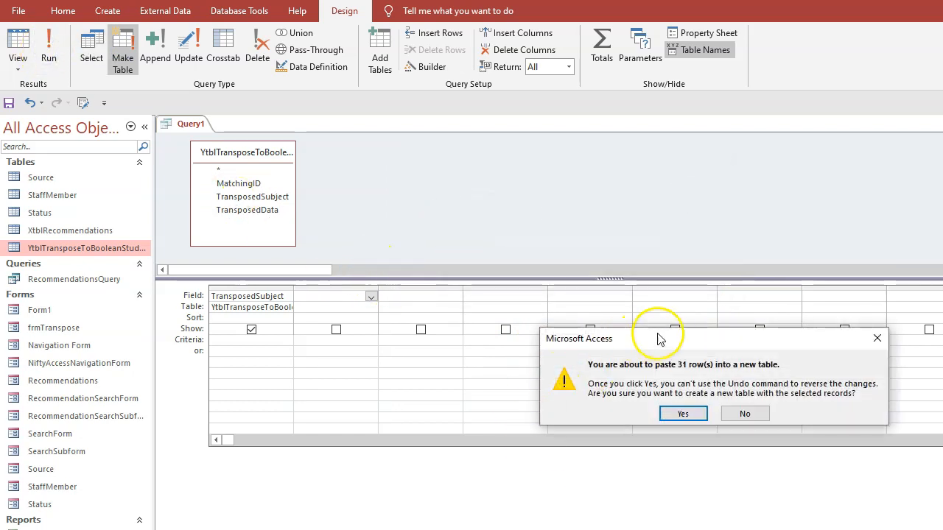
pyautogui.click(682, 412)
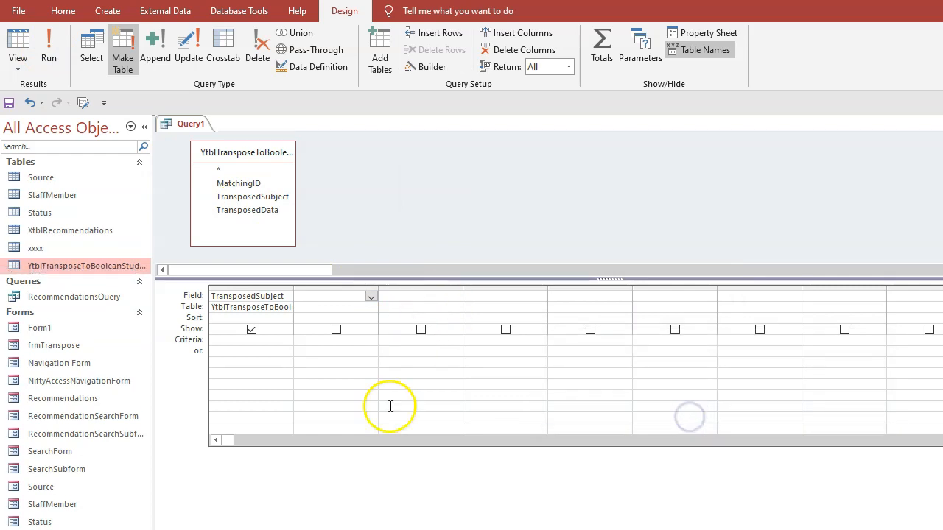
pyautogui.click(35, 248)
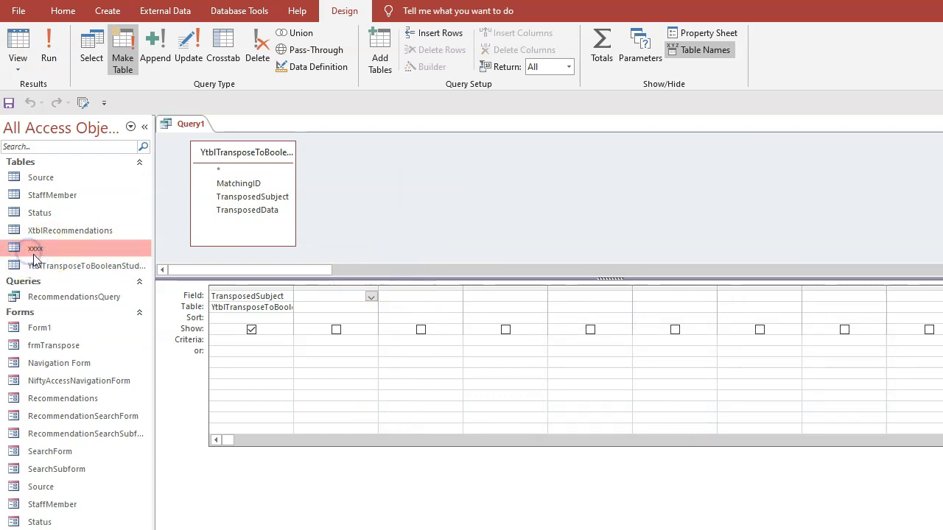
# Review the tag list in the new xxxx table and close it without saving layout changes.
pyautogui.doubleClick(35, 248)
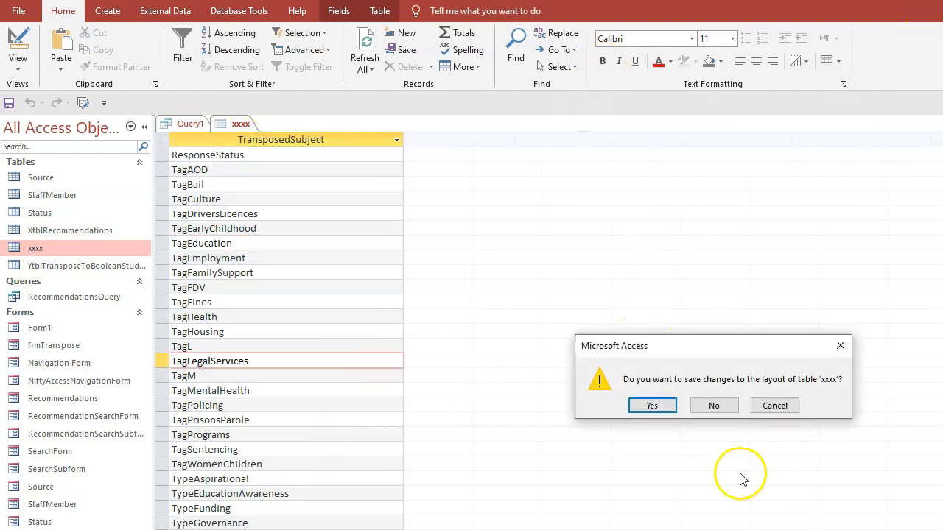
pyautogui.click(713, 405)
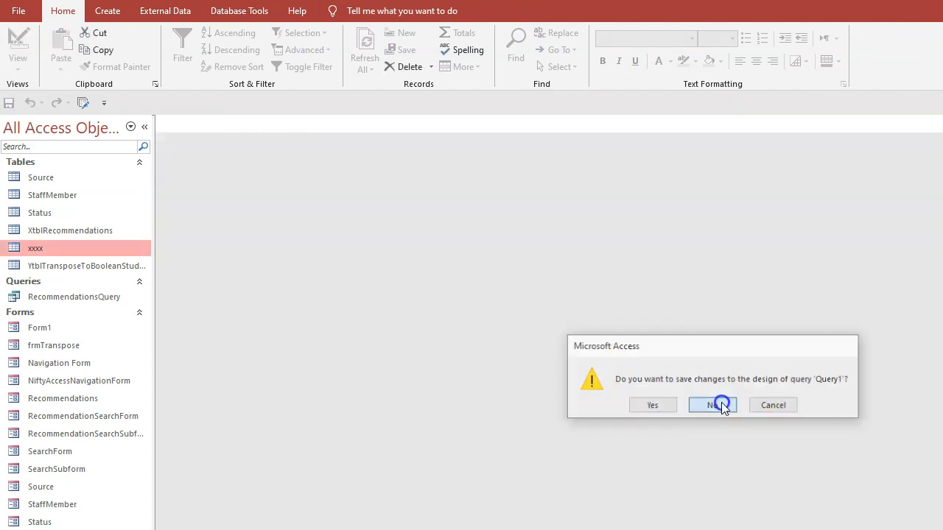
# Discard Query1 and add an AutoNumber ID primary key field to the xxxx table design.
pyautogui.click(711, 405)
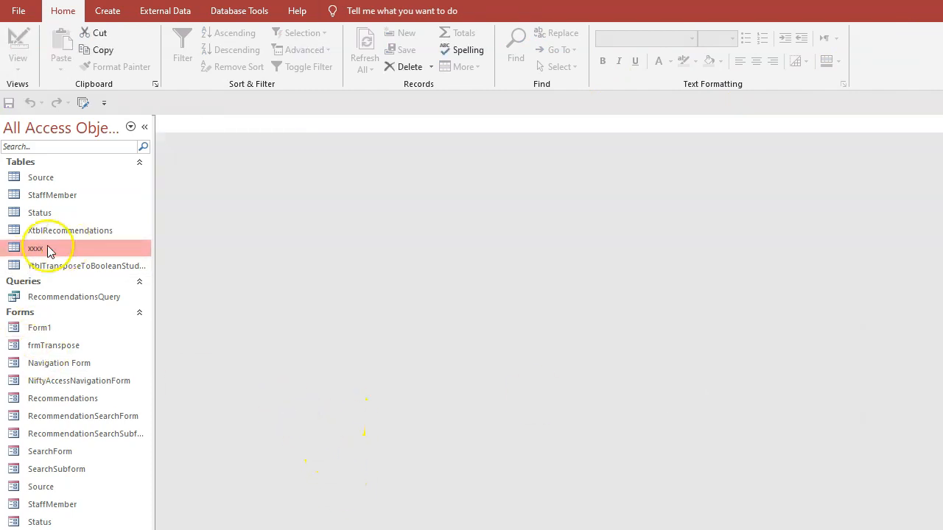
pyautogui.click(36, 248)
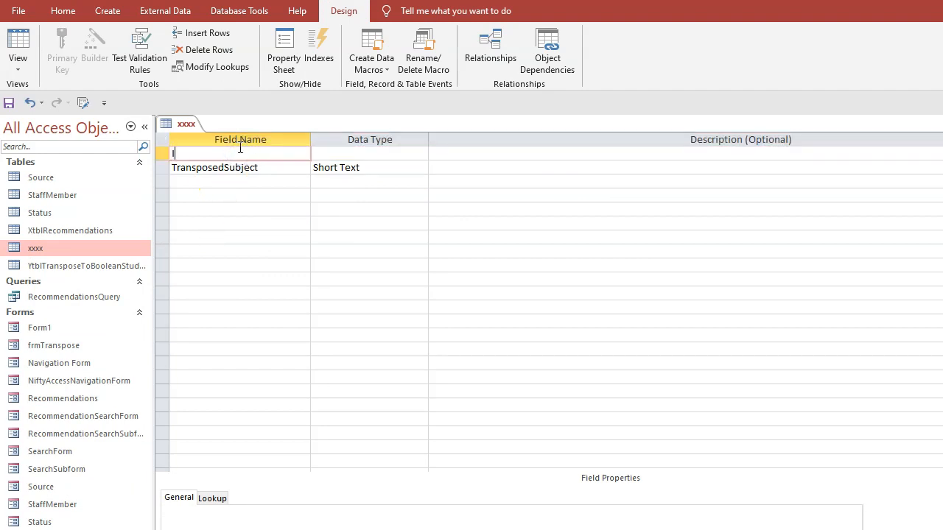
pyautogui.write('ID')
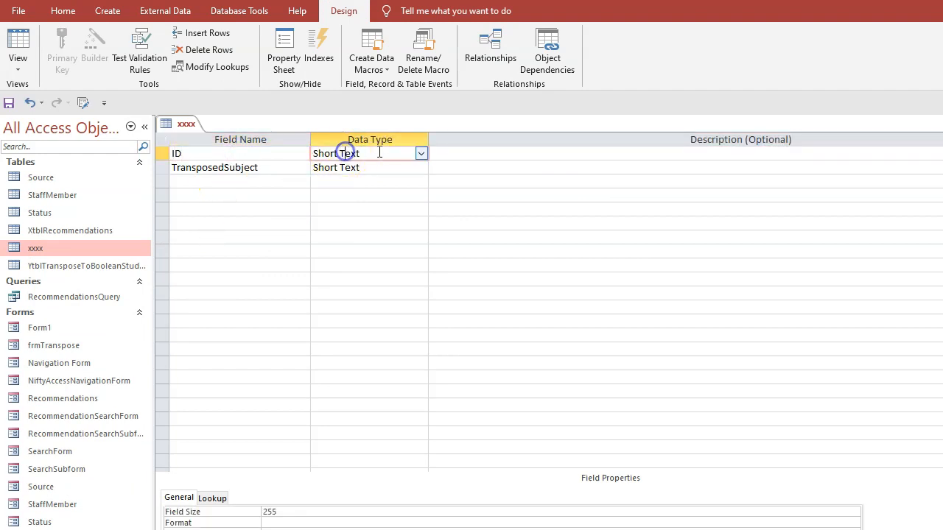
pyautogui.click(366, 153)
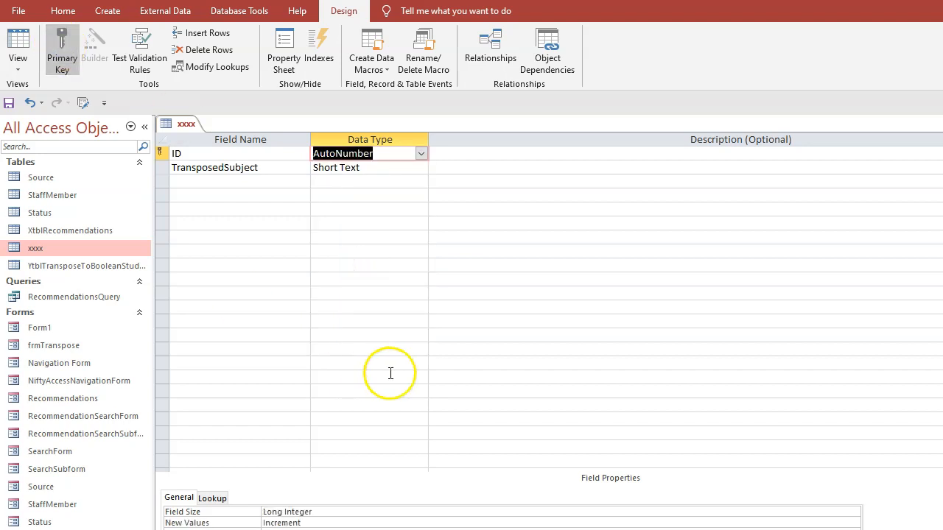
pyautogui.click(215, 168)
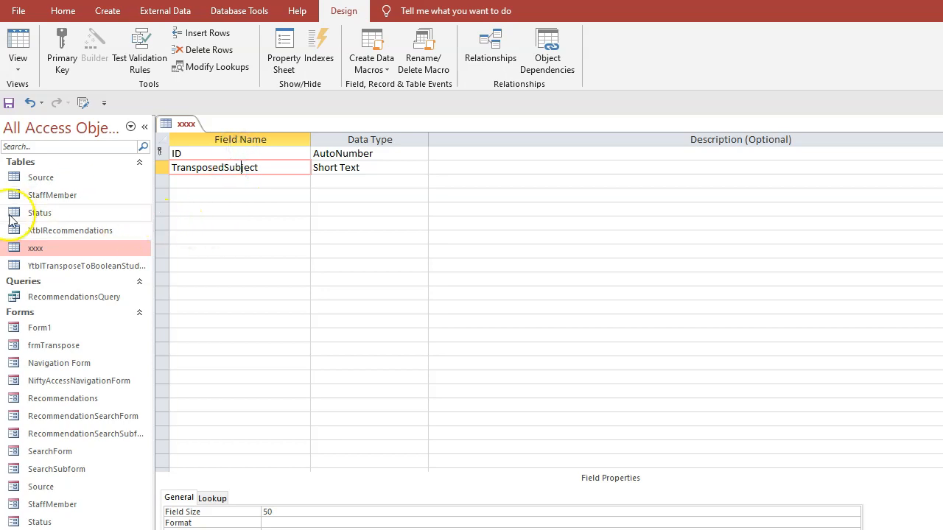
# Rename the TransposedSubject field to fTags and save the redesigned xxxx table.
pyautogui.doubleClick(71, 230)
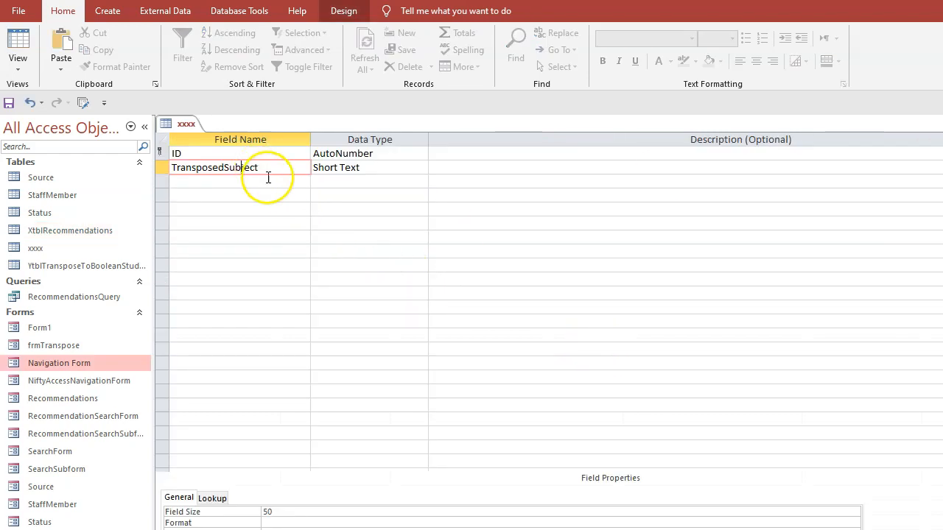
pyautogui.write('fTags')
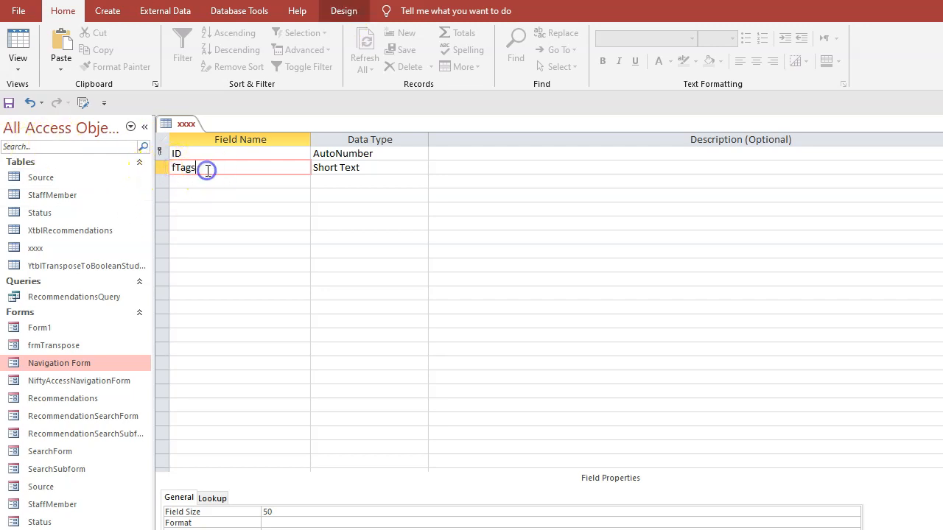
pyautogui.moveTo(218, 269)
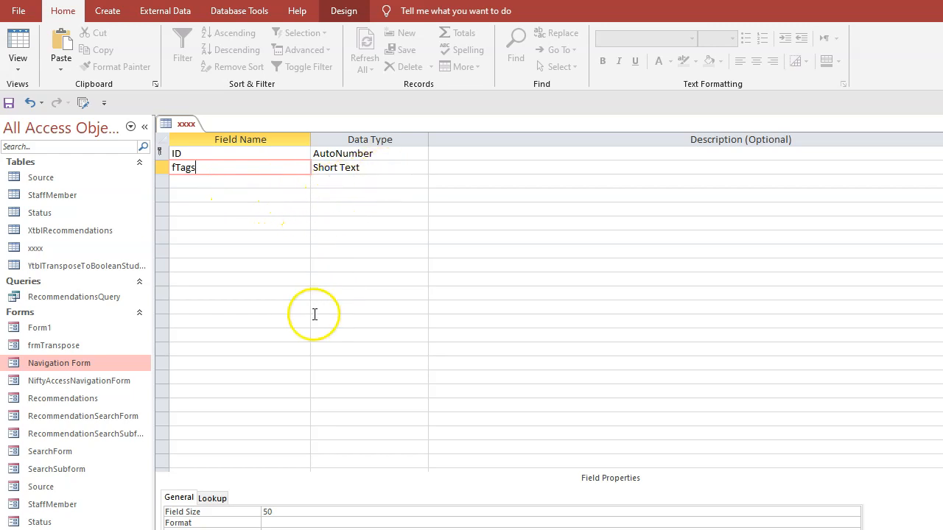
pyautogui.moveTo(558, 218)
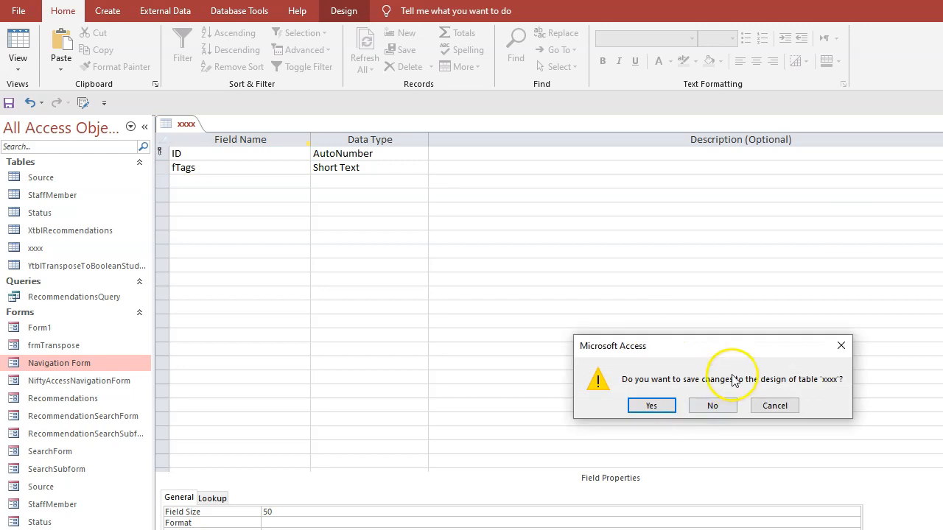
pyautogui.click(651, 405)
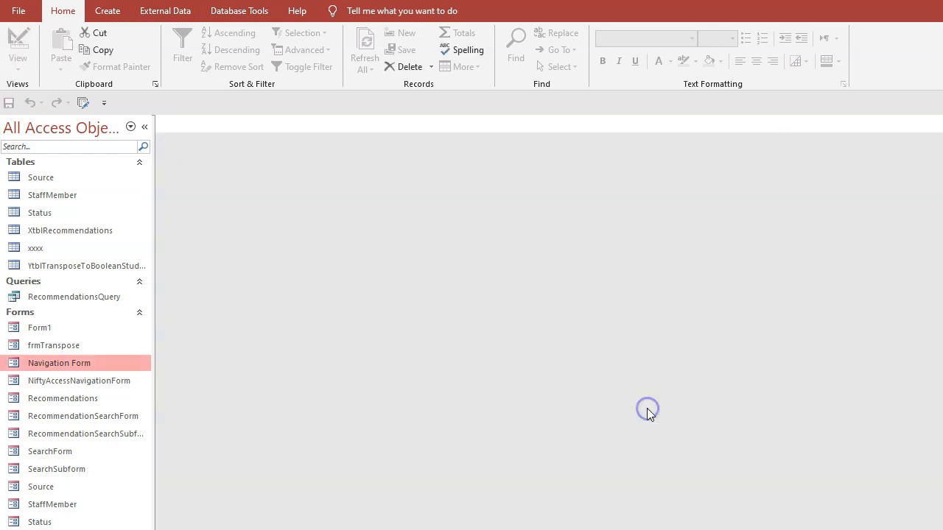
# Verify the IDs in xxxx, then rename YtblTransposeToBooleanStudent to tblTags and xxxx to tblLookUpTags.
pyautogui.doubleClick(35, 248)
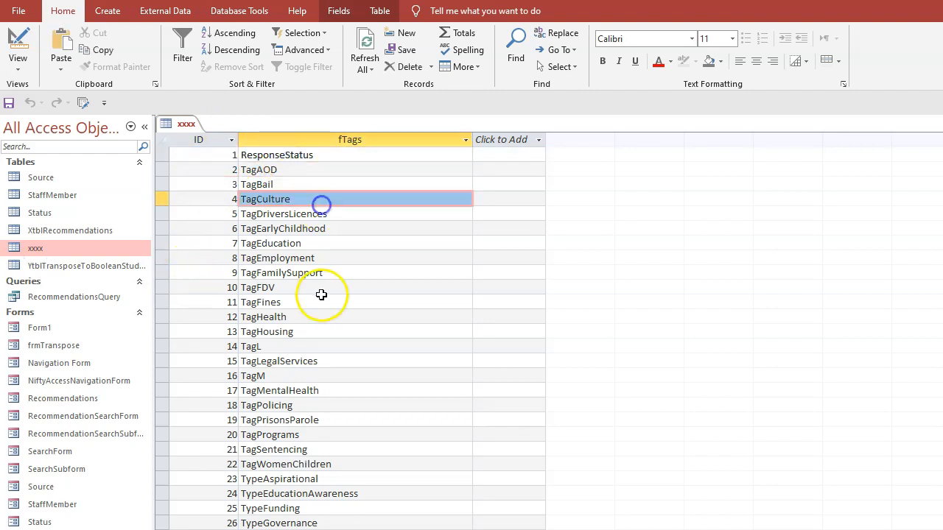
pyautogui.click(321, 302)
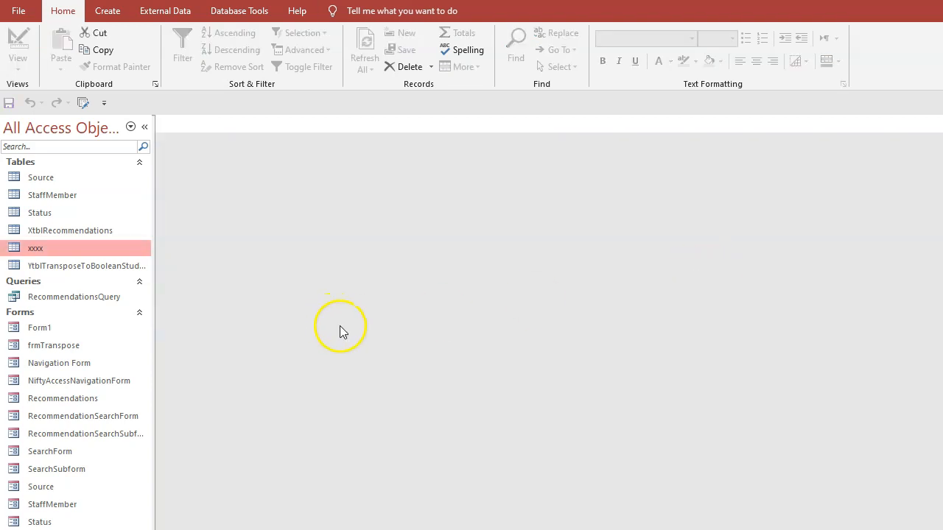
pyautogui.moveTo(81, 265)
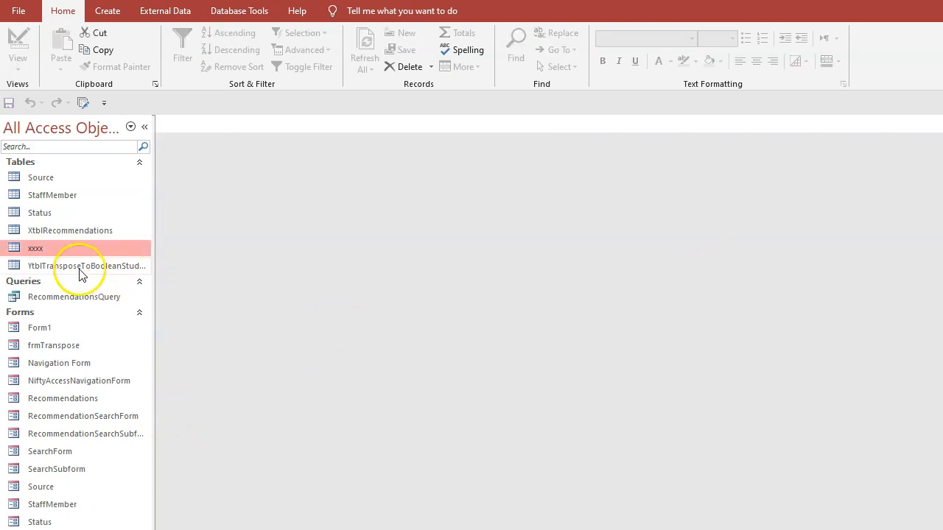
pyautogui.doubleClick(85, 265)
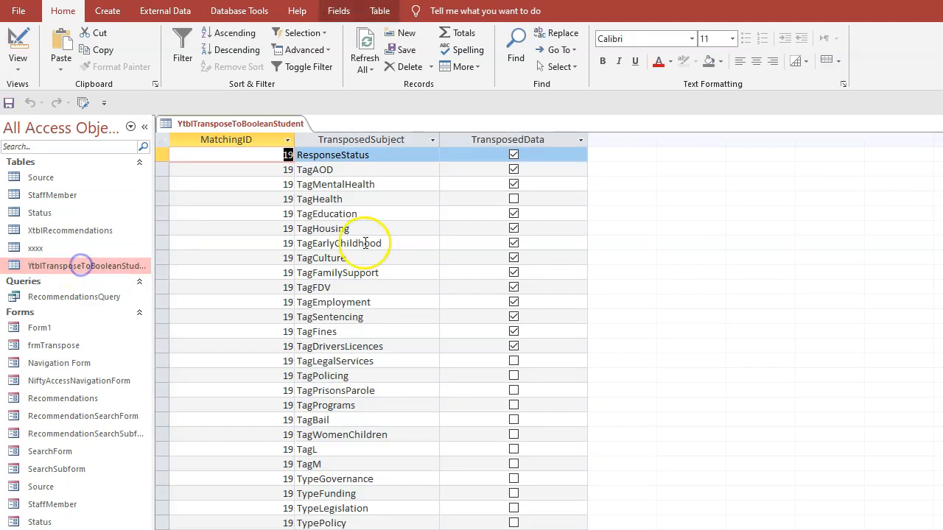
pyautogui.rightClick(85, 265)
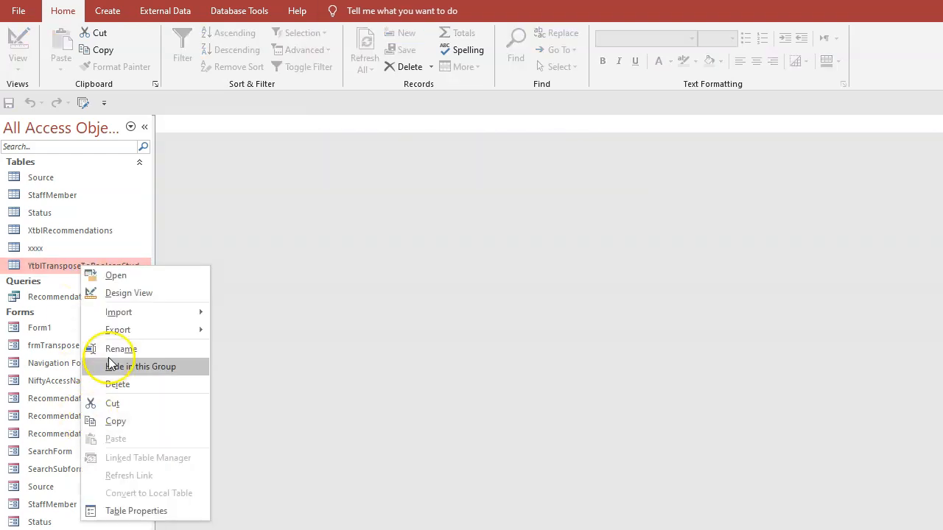
pyautogui.click(121, 348)
pyautogui.write('tblTags')
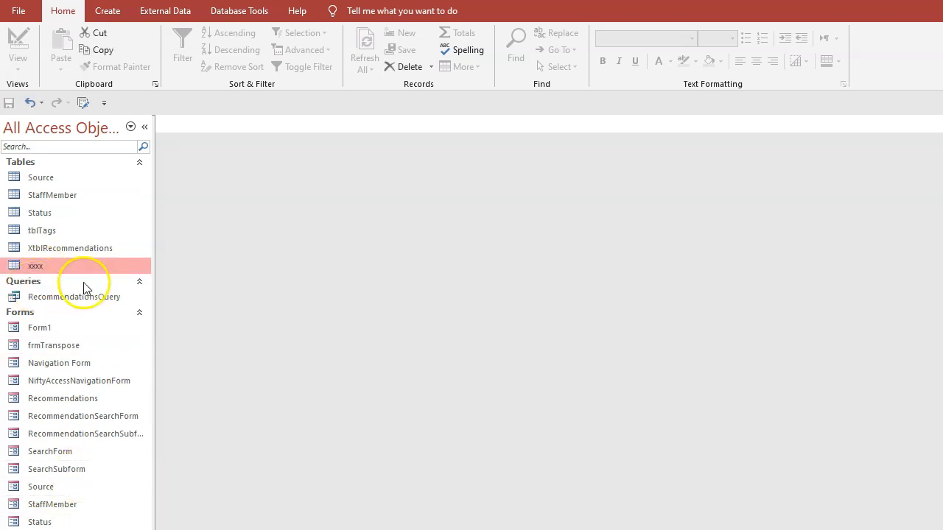
pyautogui.write('tblLookUpTags')
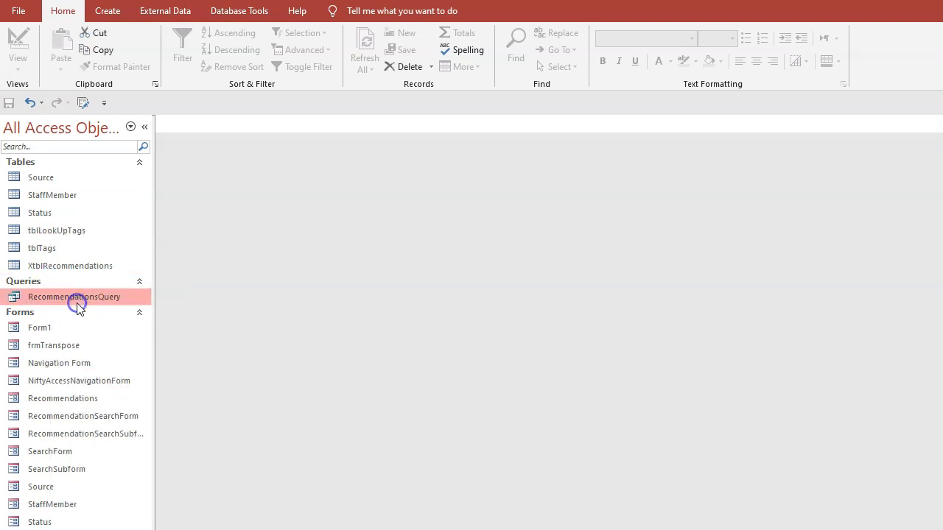
# Start a new query on tblTags and tblLookUpTags joined on TransposedSubject to fTags.
pyautogui.click(56, 230)
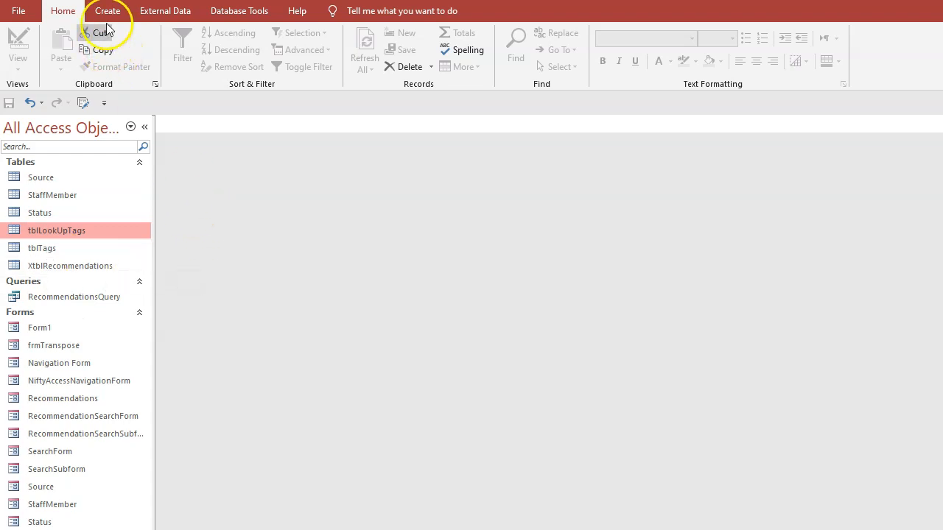
pyautogui.click(107, 10)
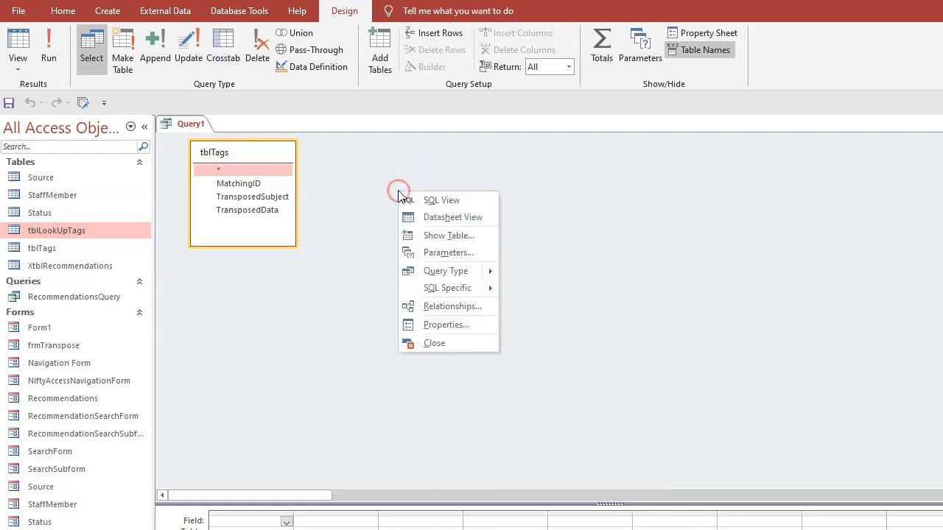
pyautogui.click(436, 239)
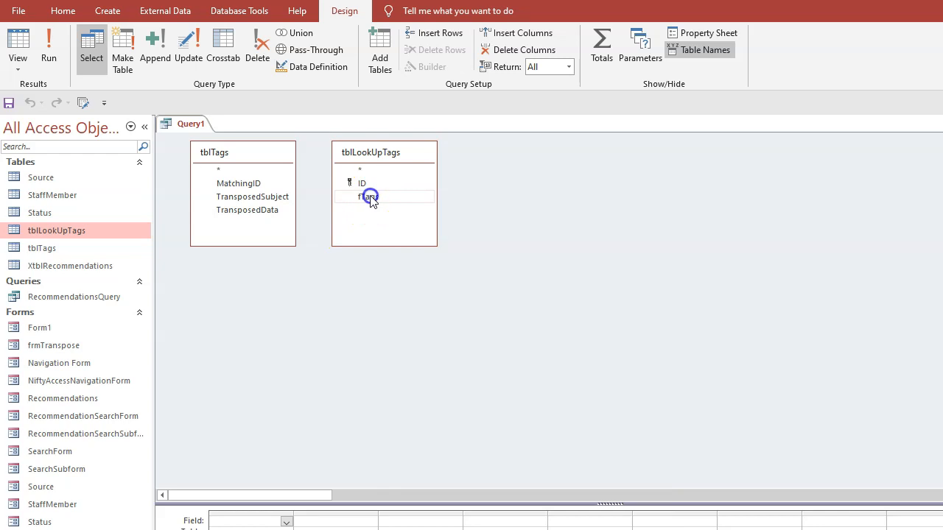
pyautogui.click(369, 197)
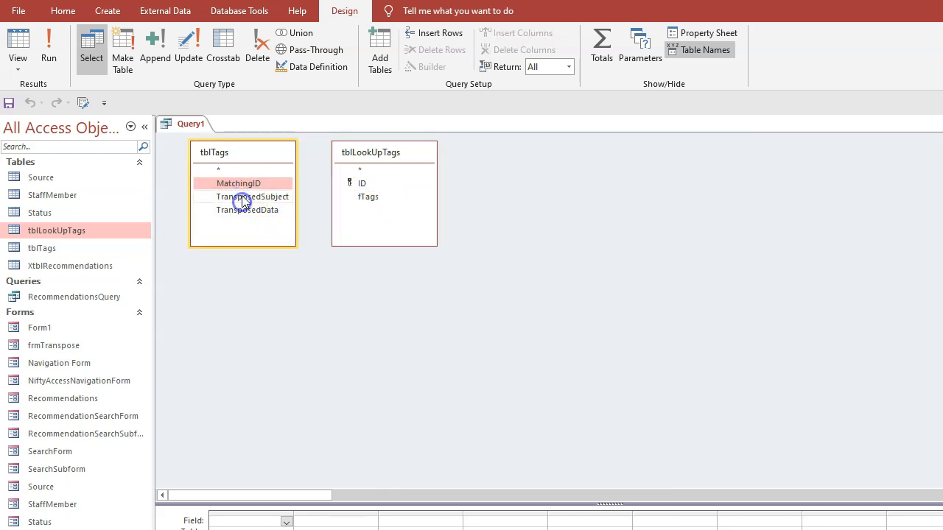
pyautogui.click(254, 198)
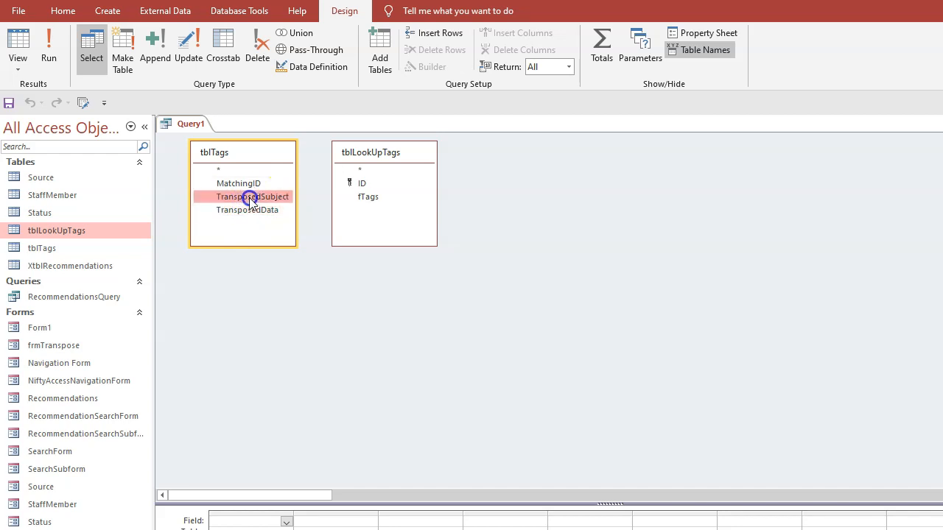
pyautogui.click(369, 198)
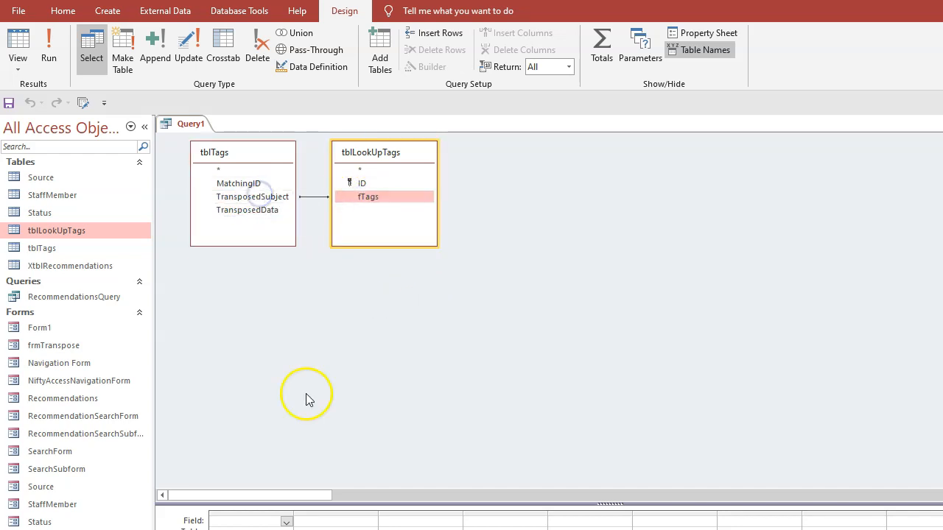
# Leave the join properties unchanged and add TransposedSubject and fTags to the query grid.
pyautogui.rightClick(312, 197)
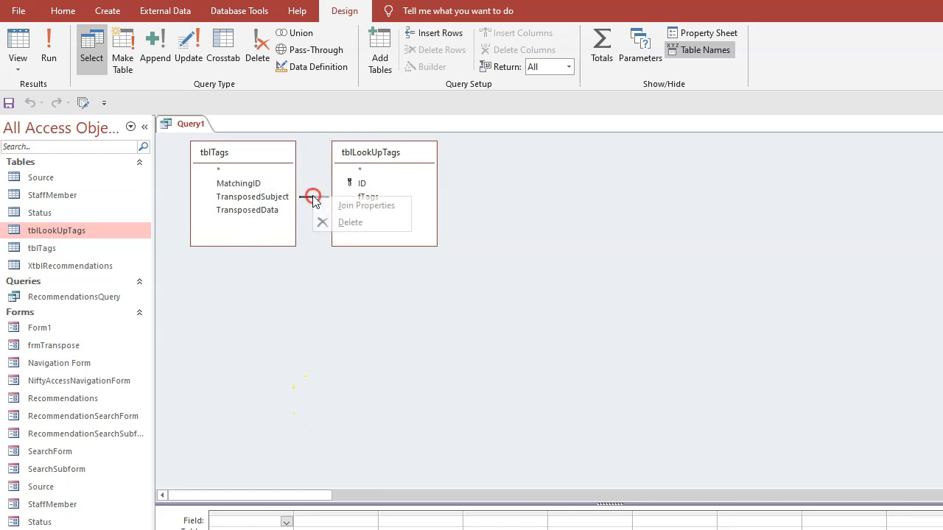
pyautogui.click(366, 205)
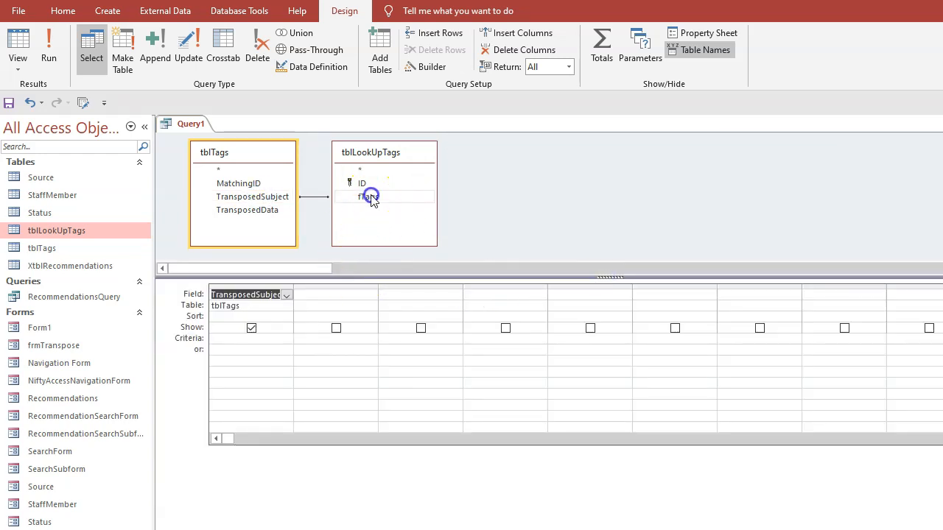
pyautogui.doubleClick(366, 197)
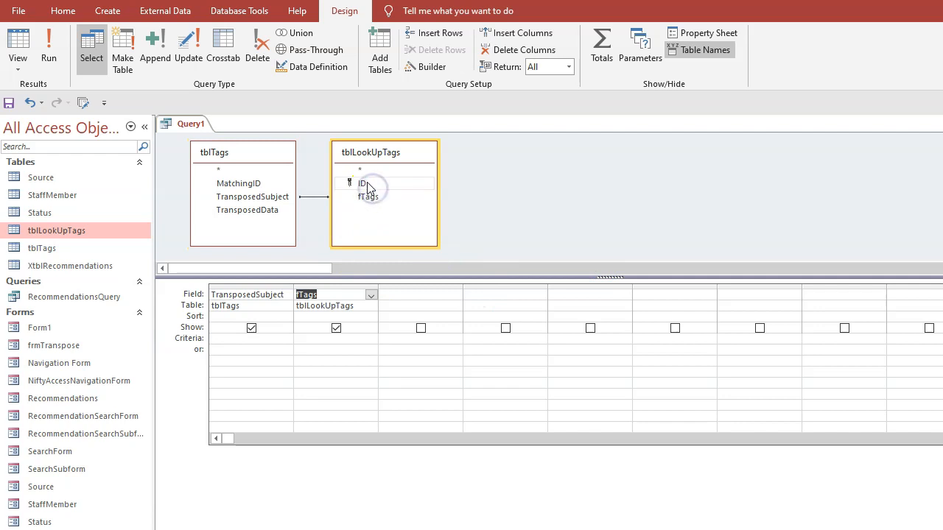
# Run the join to inspect each subject's fTags and ID, then close it saved as Query1.
pyautogui.click(47, 44)
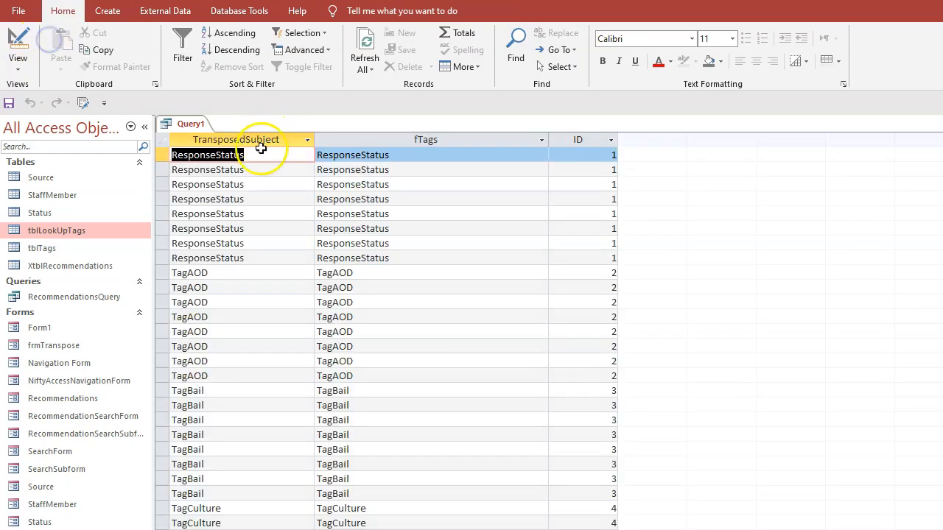
pyautogui.click(352, 169)
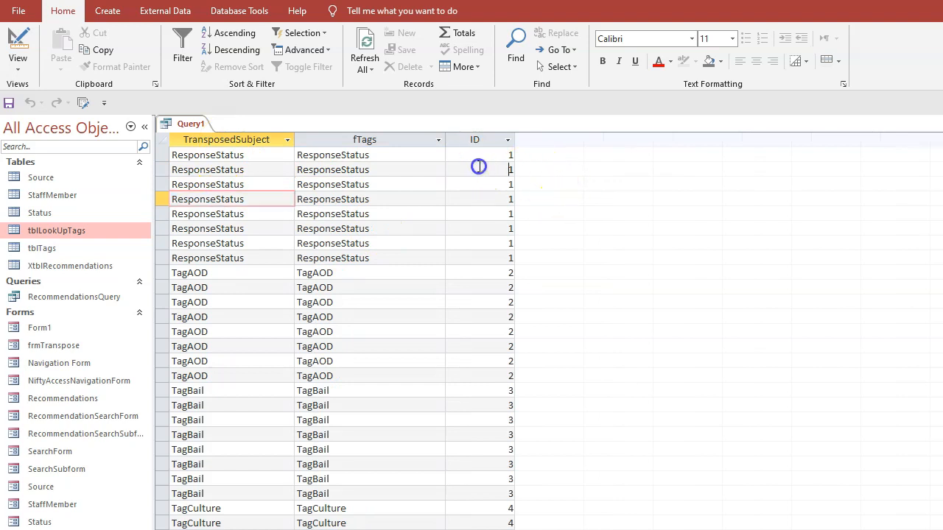
pyautogui.click(206, 258)
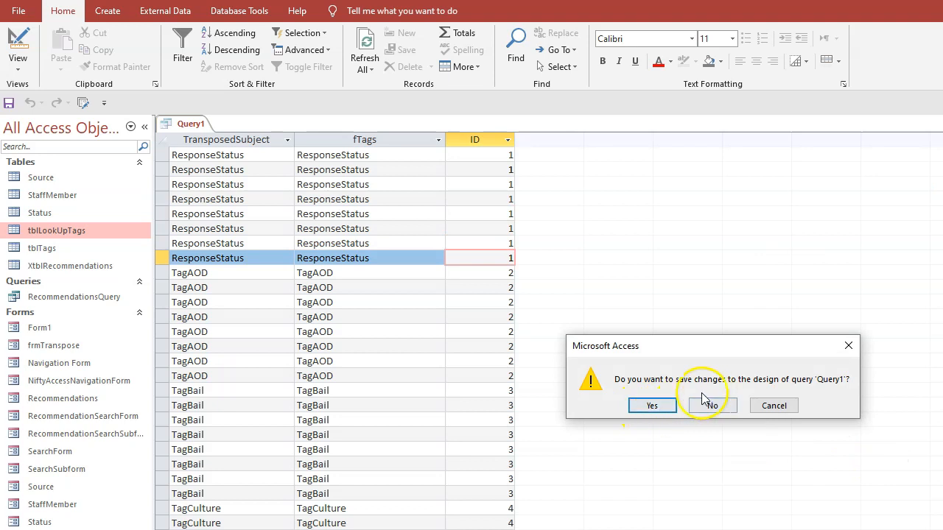
pyautogui.click(710, 405)
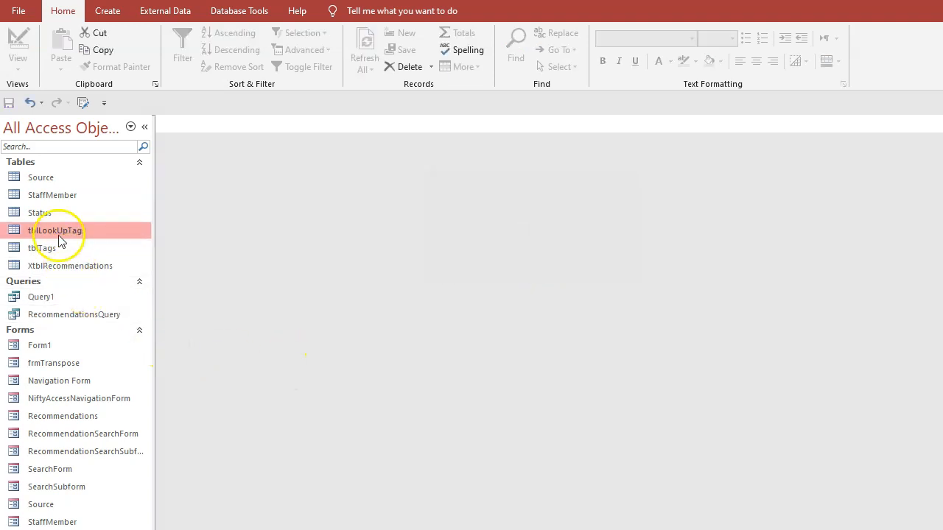
# Add a Number field named TagsDesc to tblTags in Design View and save the design.
pyautogui.doubleClick(41, 248)
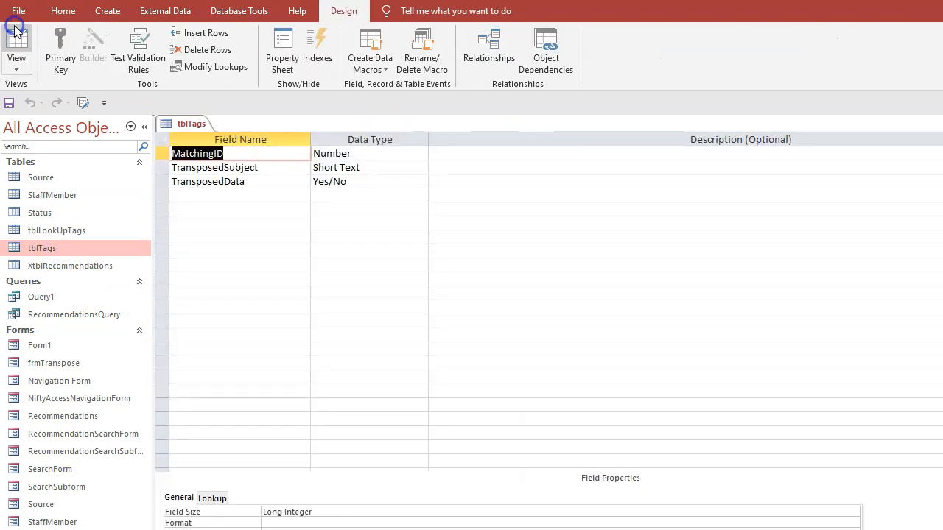
pyautogui.write('T')
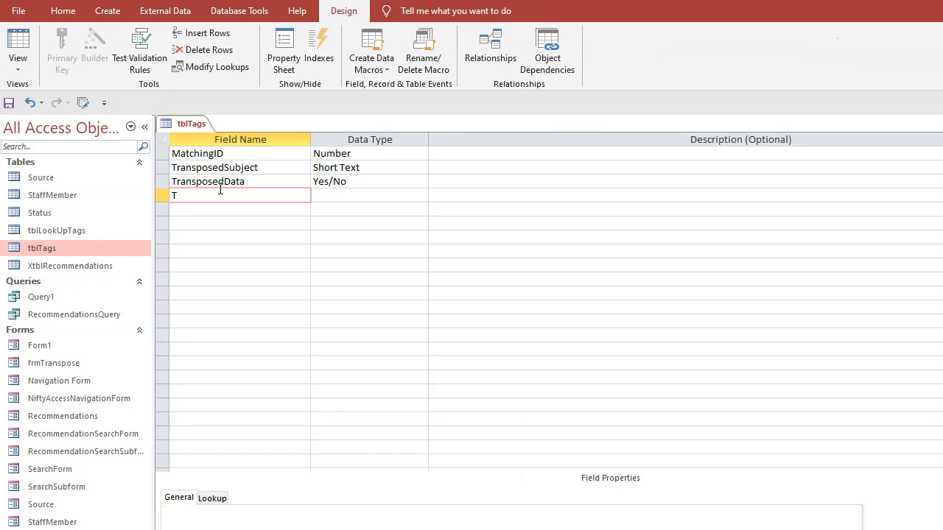
pyautogui.write('agsDesc')
pyautogui.click(369, 196)
pyautogui.write('Number')
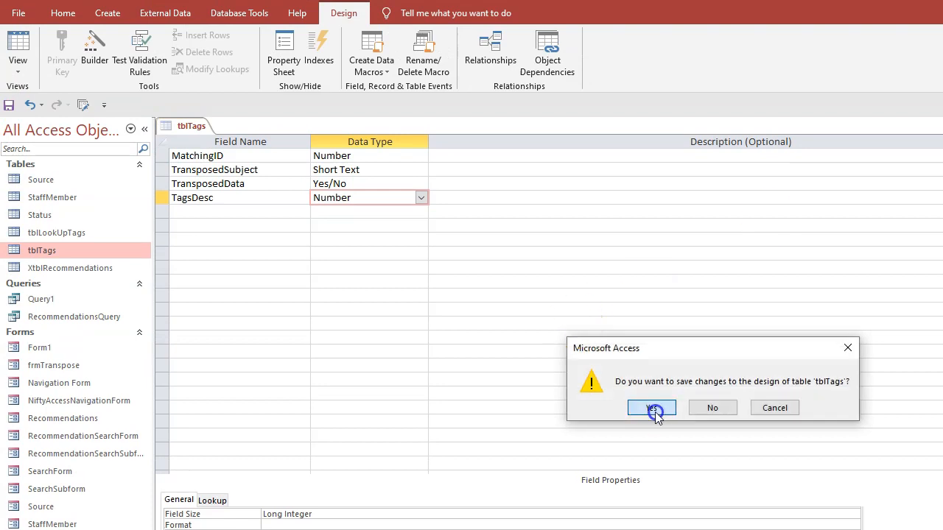
pyautogui.click(651, 408)
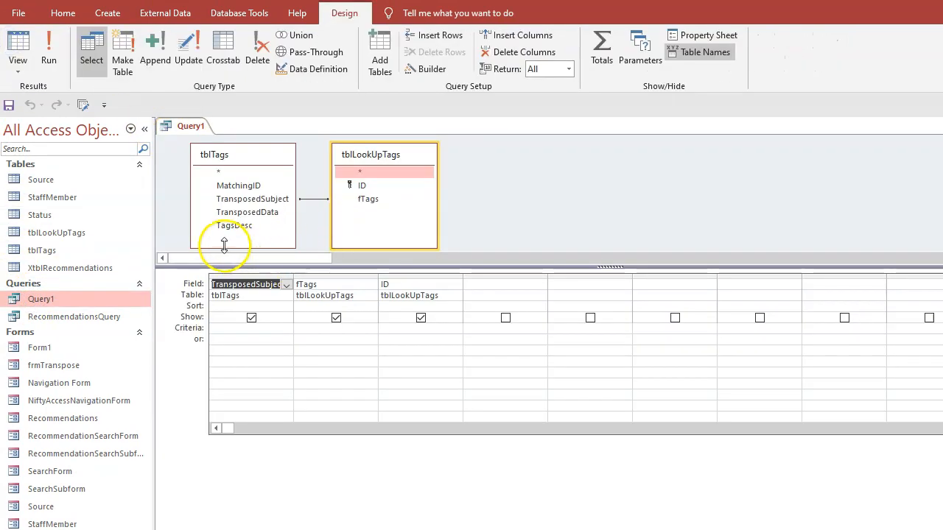
# Add TagsDesc to Query1, preview the empty column, and strip the grid to a lookup field plus TagsDesc.
pyautogui.doubleClick(233, 225)
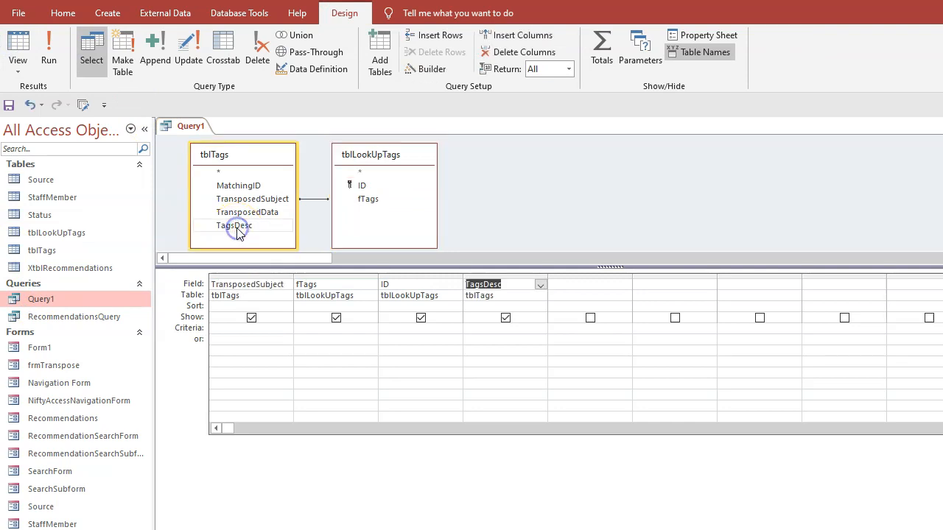
pyautogui.click(47, 47)
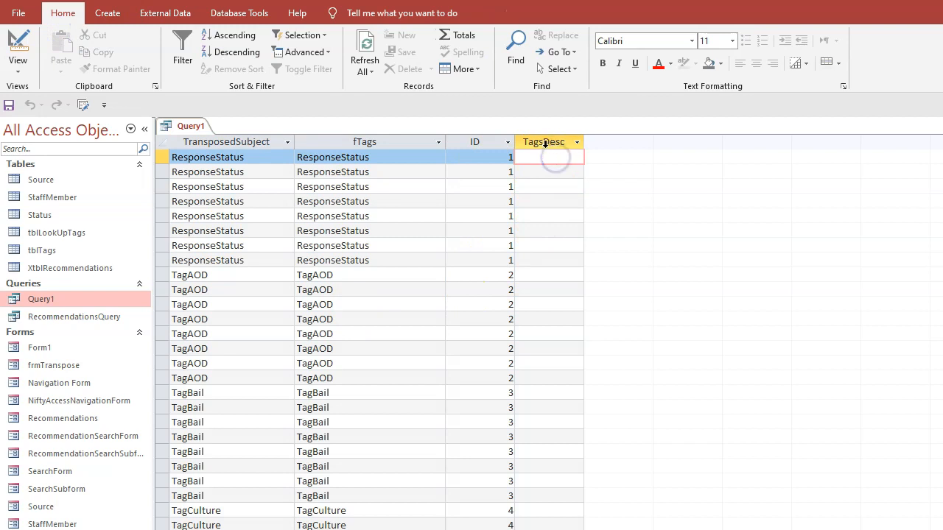
pyautogui.click(226, 141)
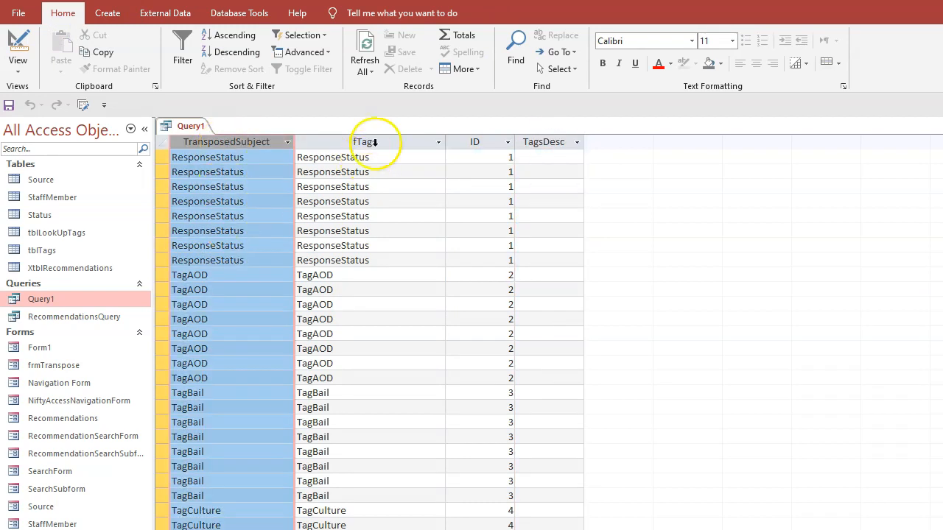
pyautogui.click(365, 141)
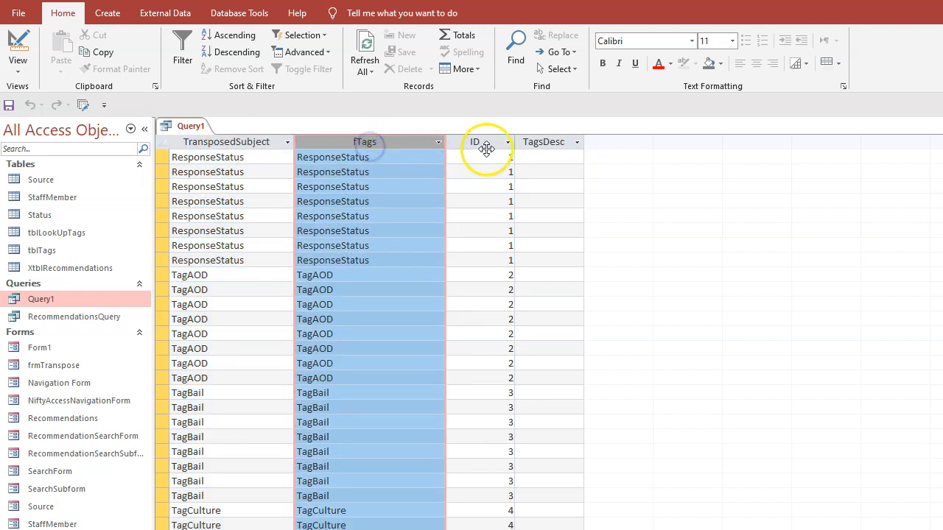
pyautogui.click(493, 156)
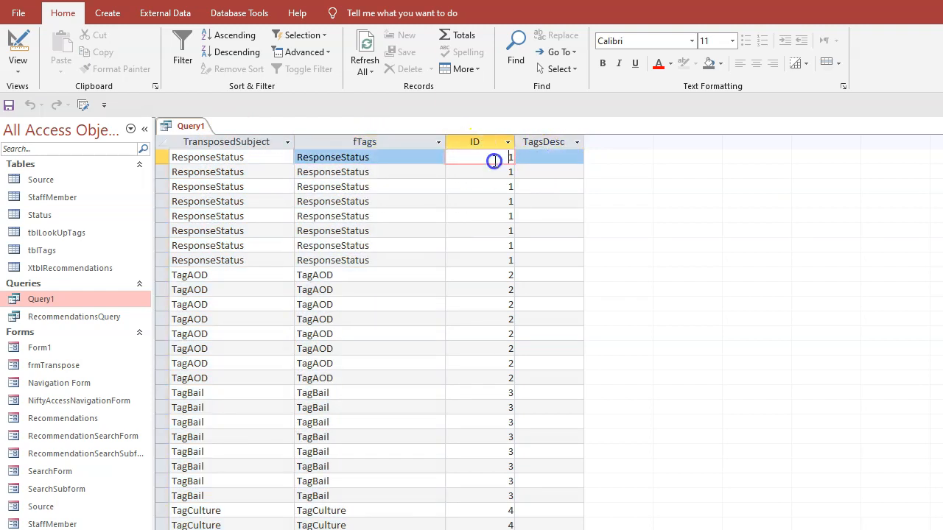
pyautogui.click(542, 141)
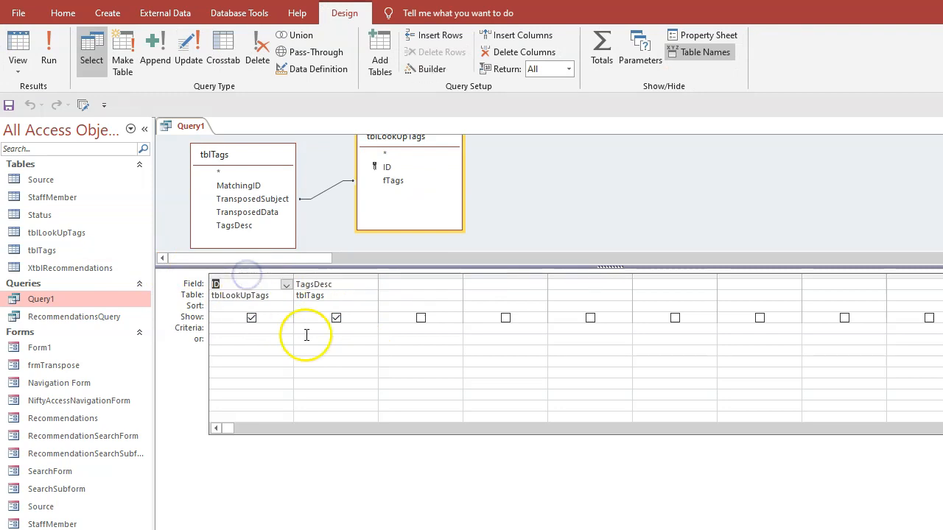
# Make Query1 an update query setting TagsDesc to [ID] and run it on 248 rows.
pyautogui.click(188, 47)
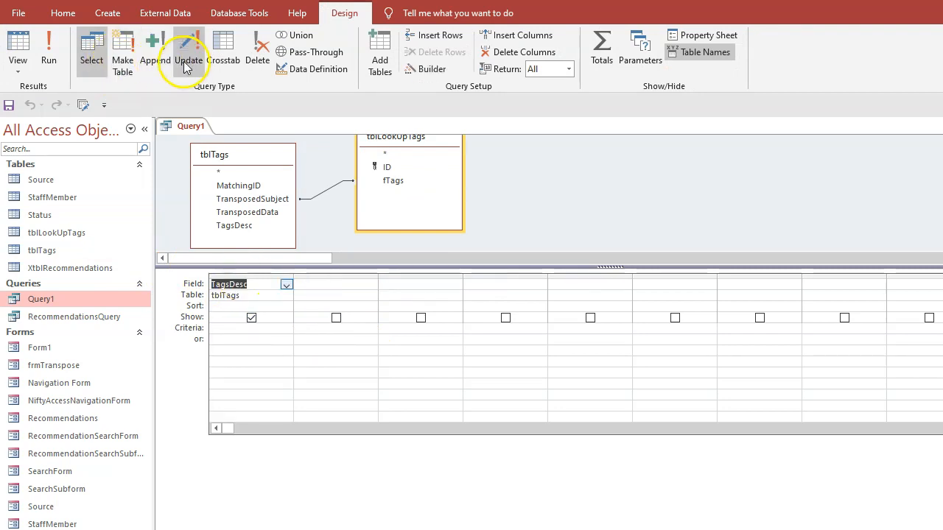
pyautogui.click(188, 51)
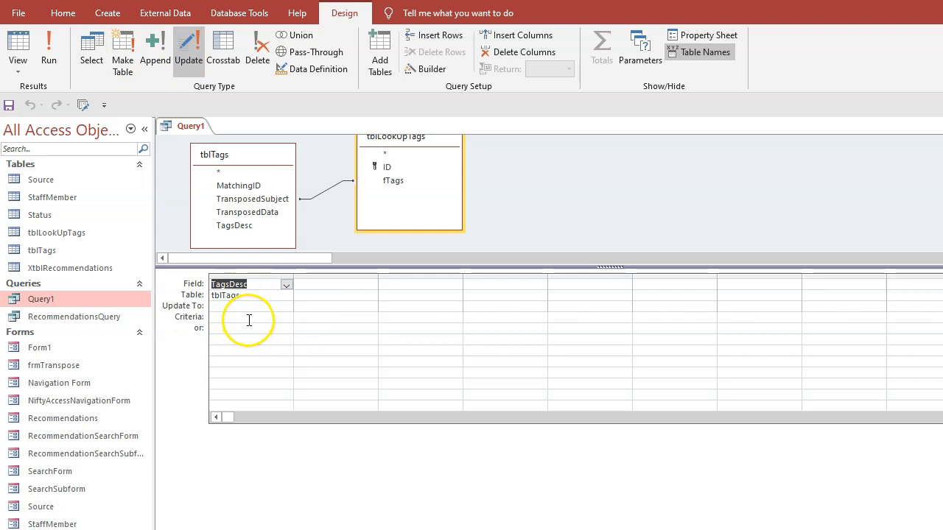
pyautogui.rightClick(247, 322)
pyautogui.write('[ID]')
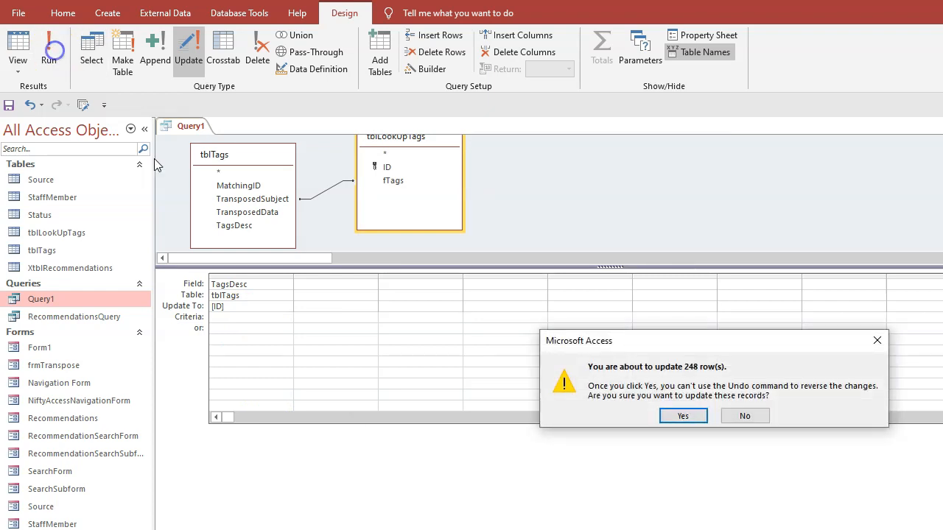
pyautogui.click(682, 416)
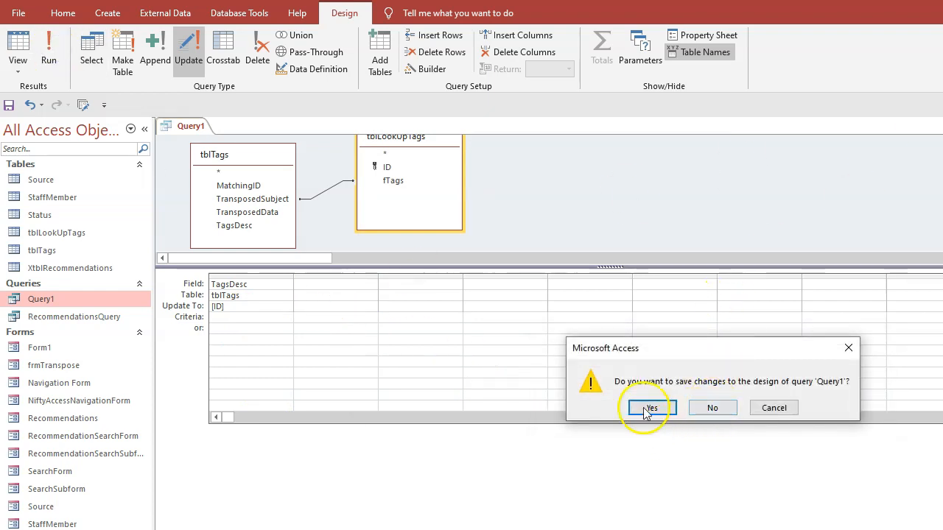
# Save Query1, check tblTags' TagsDesc now holds lookup IDs, and start a new query design.
pyautogui.click(648, 407)
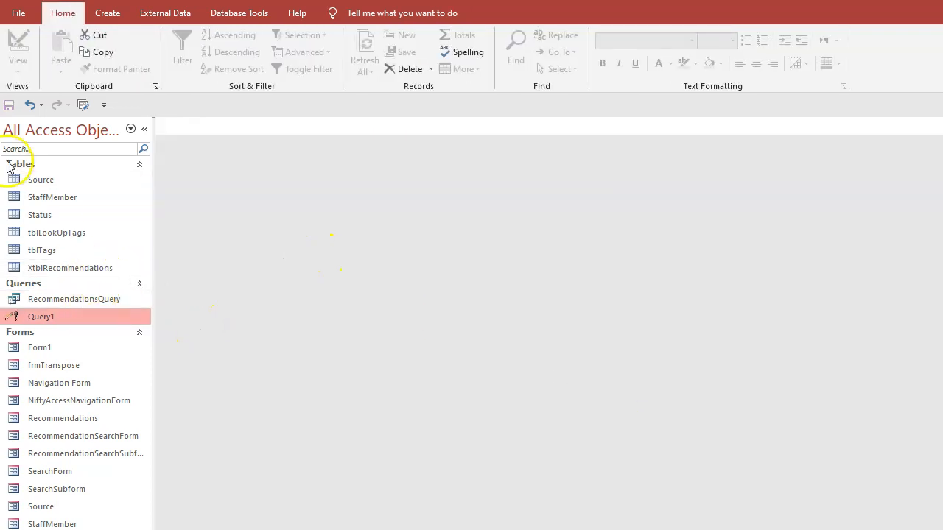
pyautogui.doubleClick(41, 251)
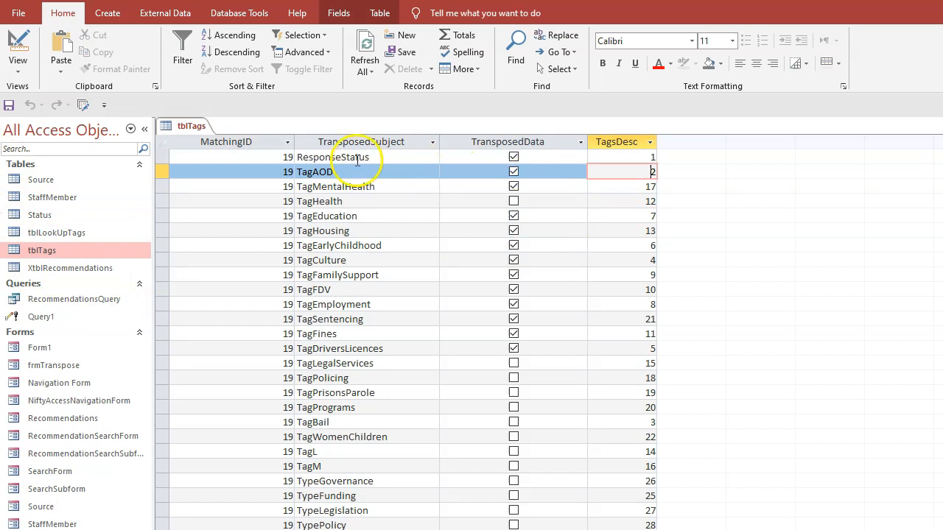
pyautogui.doubleClick(339, 157)
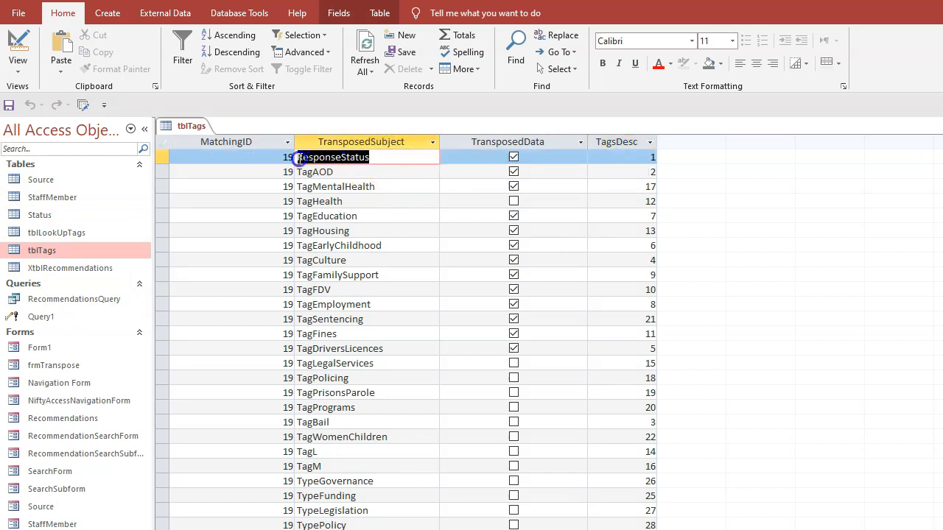
pyautogui.click(317, 170)
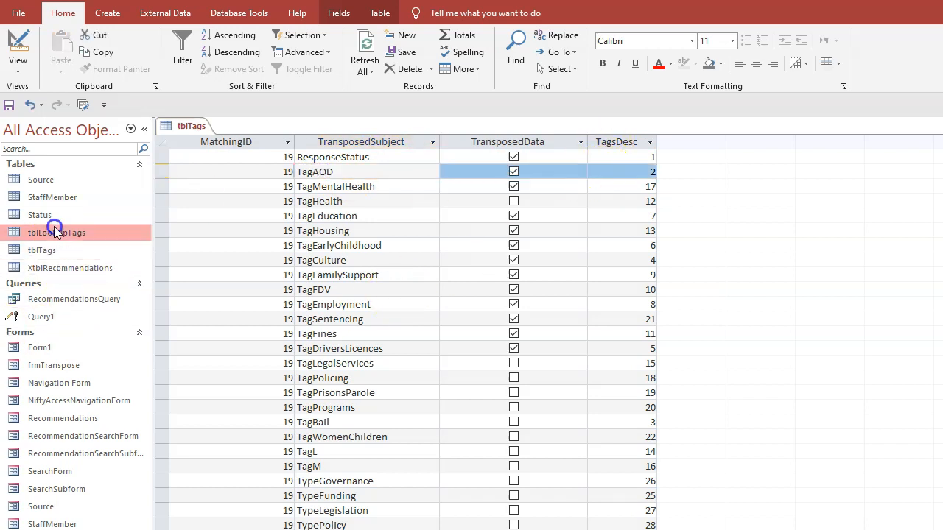
pyautogui.doubleClick(56, 233)
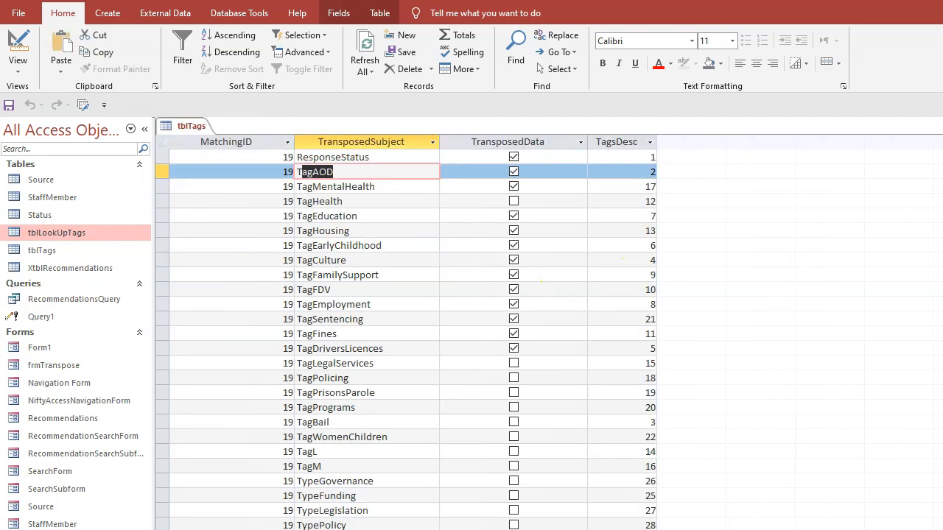
pyautogui.rightClick(41, 315)
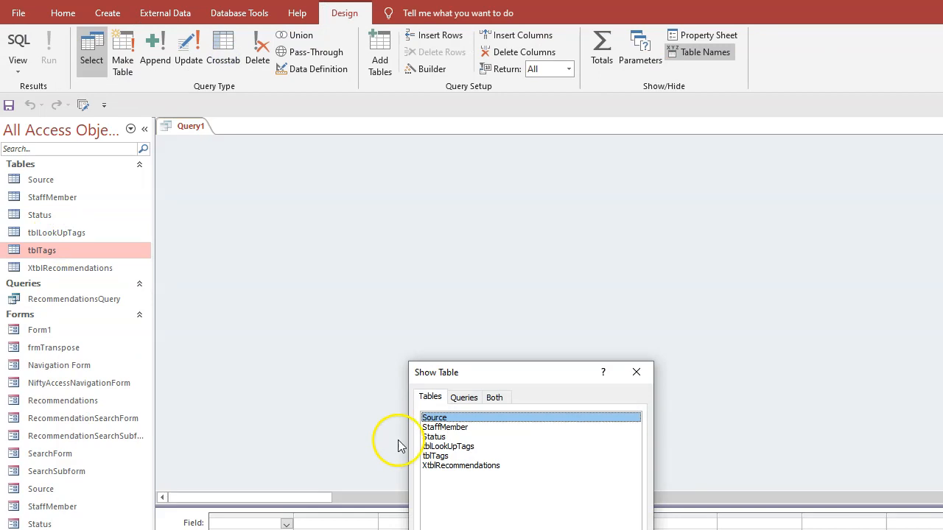
# Join tblTags and tblLookUpTags in a new query and verify TagsDesc matches each lookup ID.
pyautogui.doubleClick(436, 455)
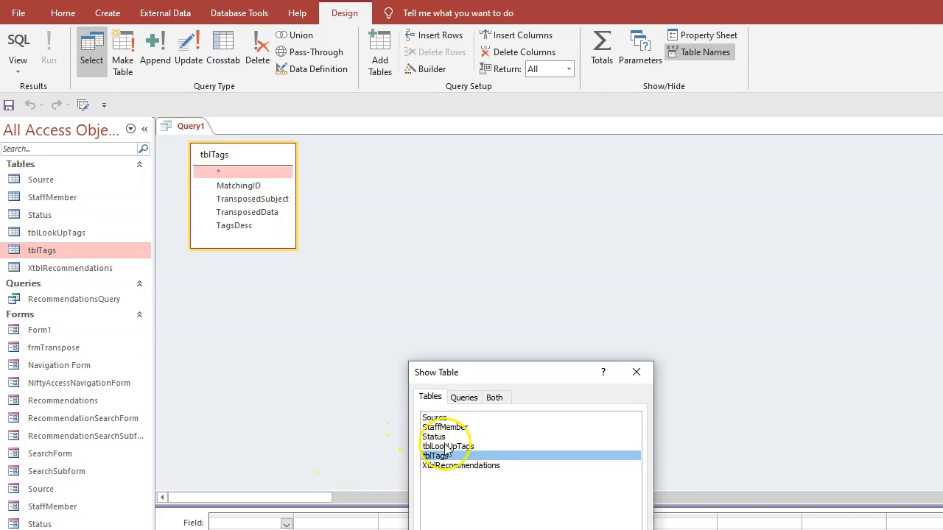
pyautogui.doubleClick(448, 445)
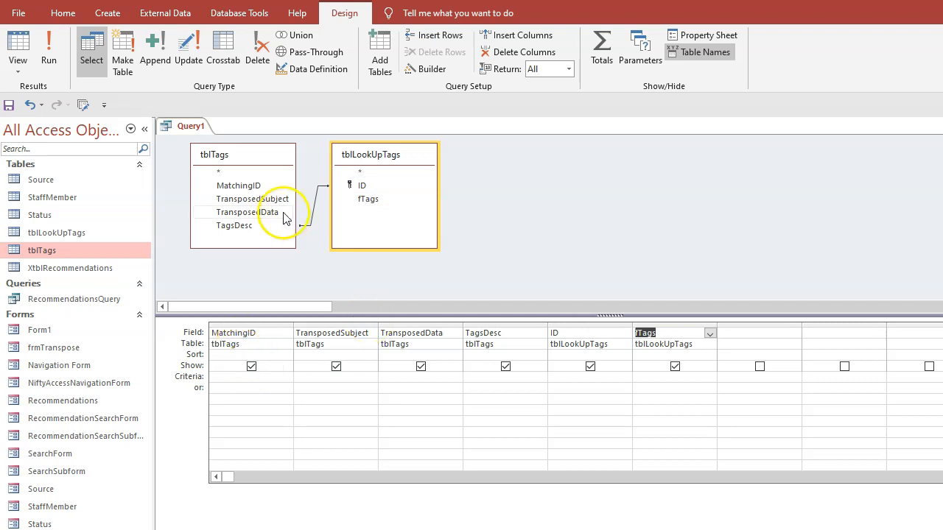
pyautogui.moveTo(395, 184)
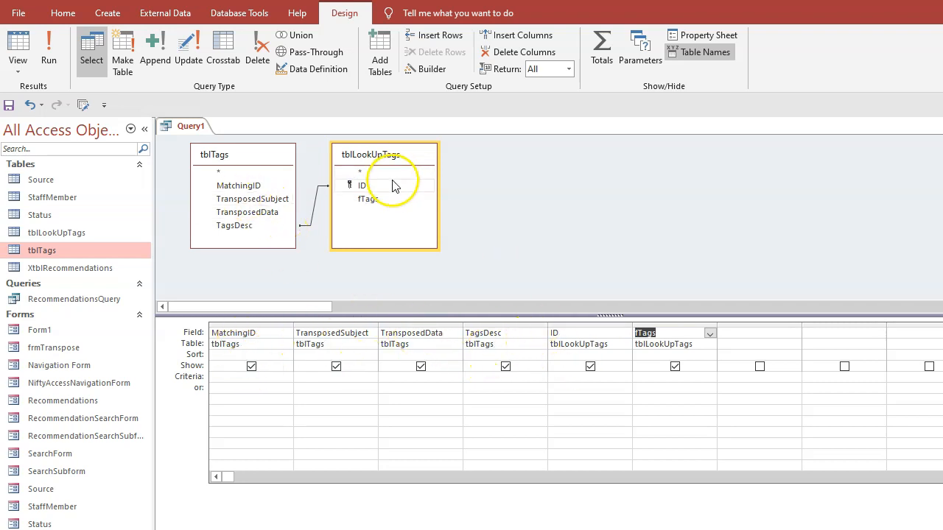
pyautogui.click(48, 48)
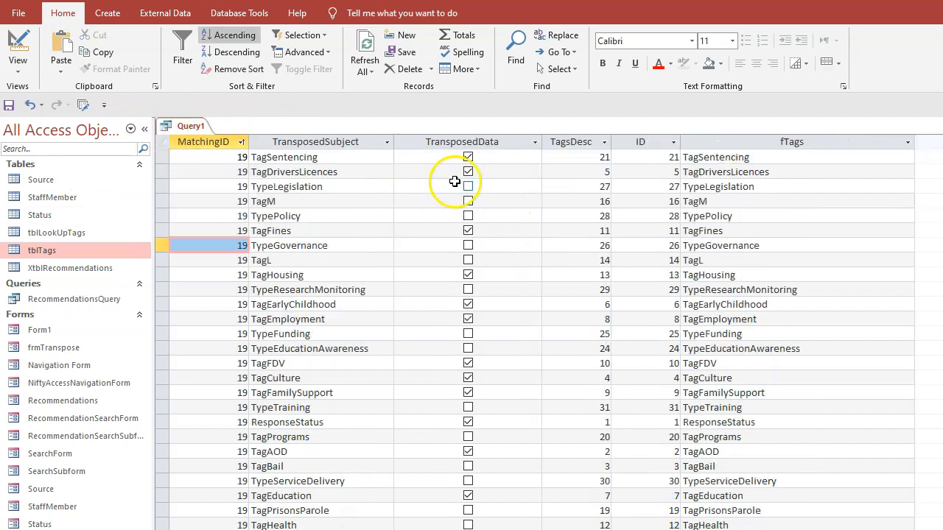
pyautogui.click(283, 156)
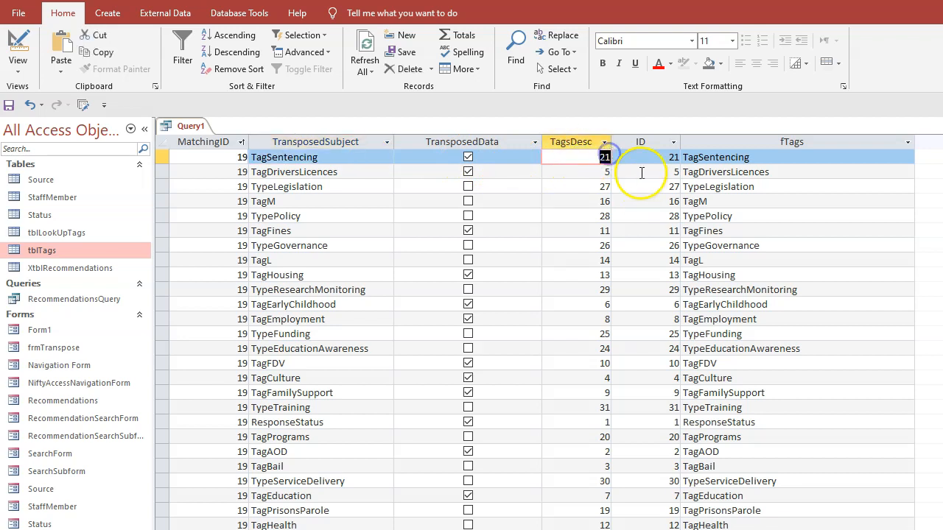
pyautogui.click(640, 156)
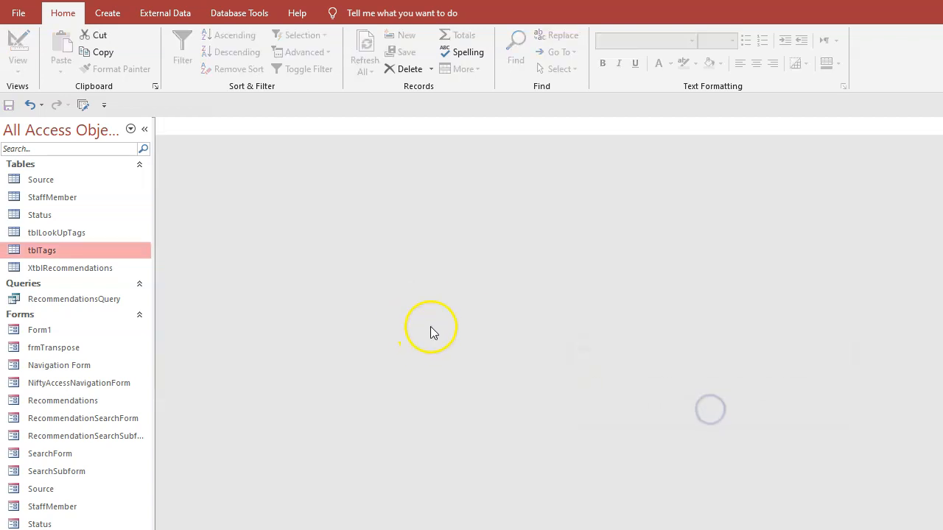
# Delete the TransposedSubject field from tblTags' design, confirming data loss, and save.
pyautogui.doubleClick(41, 250)
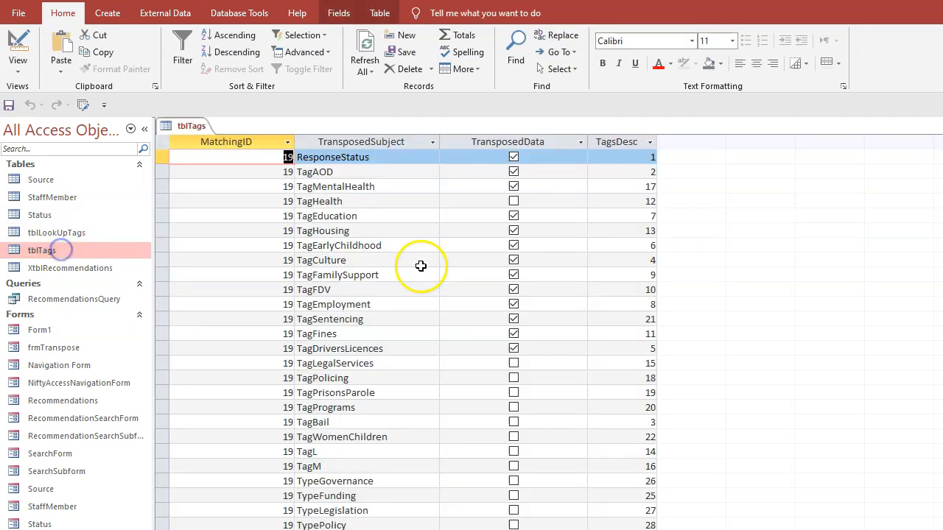
pyautogui.click(330, 171)
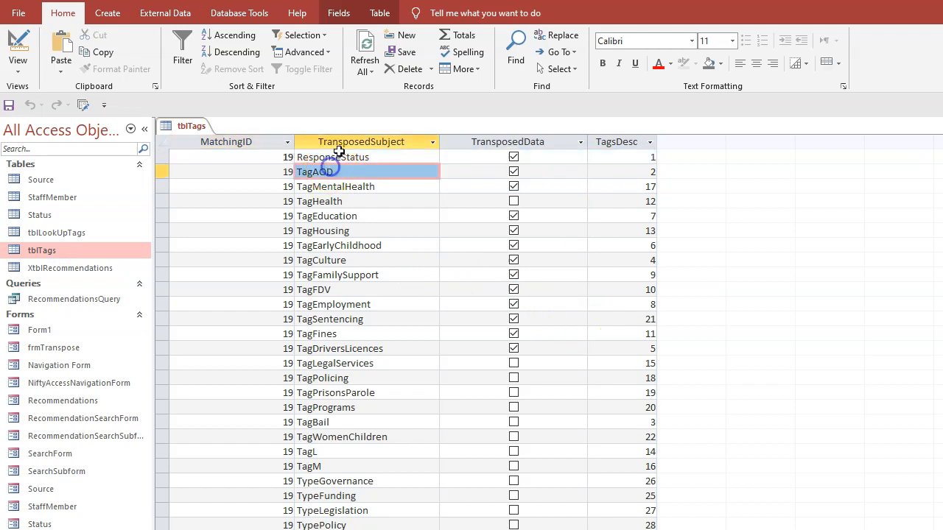
pyautogui.click(360, 141)
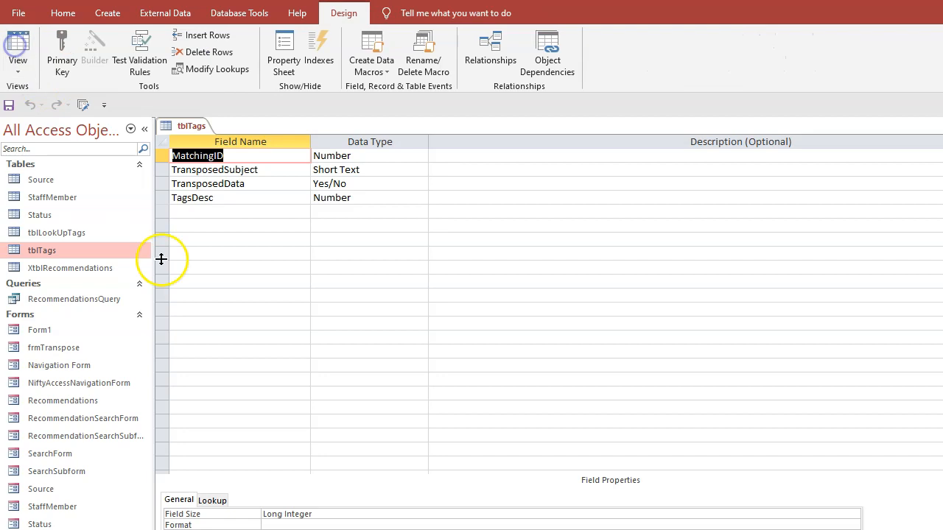
pyautogui.click(271, 197)
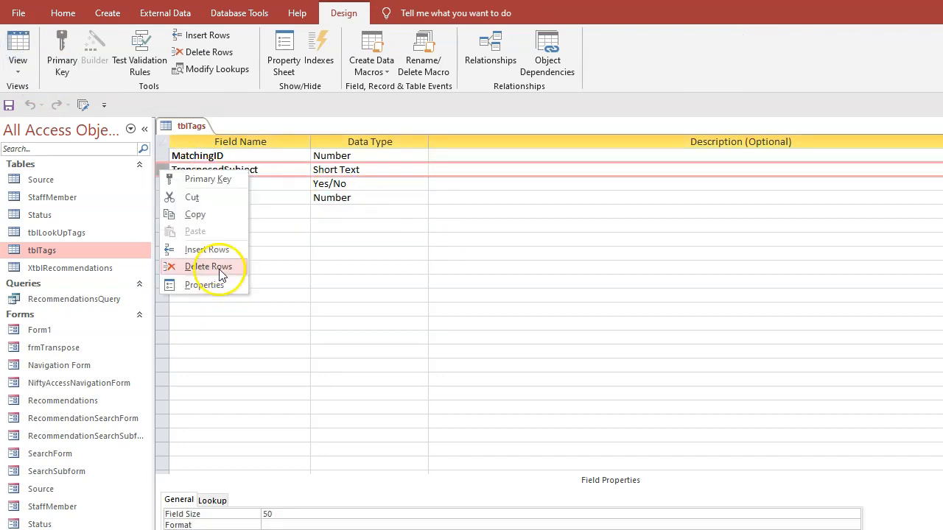
pyautogui.click(209, 265)
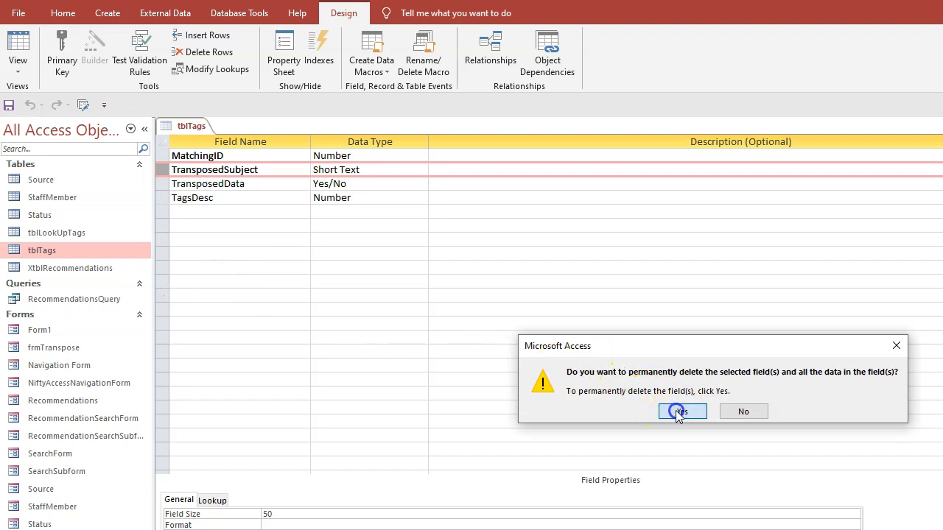
pyautogui.click(680, 411)
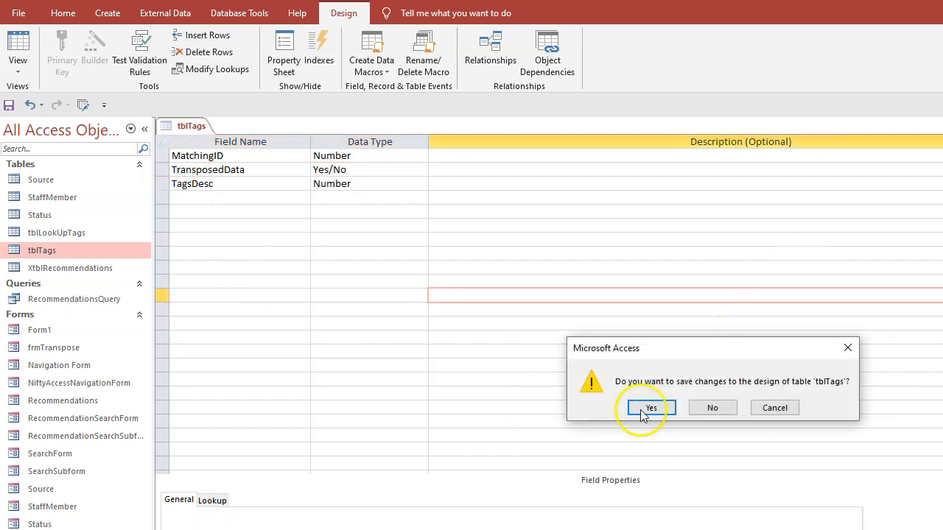
pyautogui.click(650, 407)
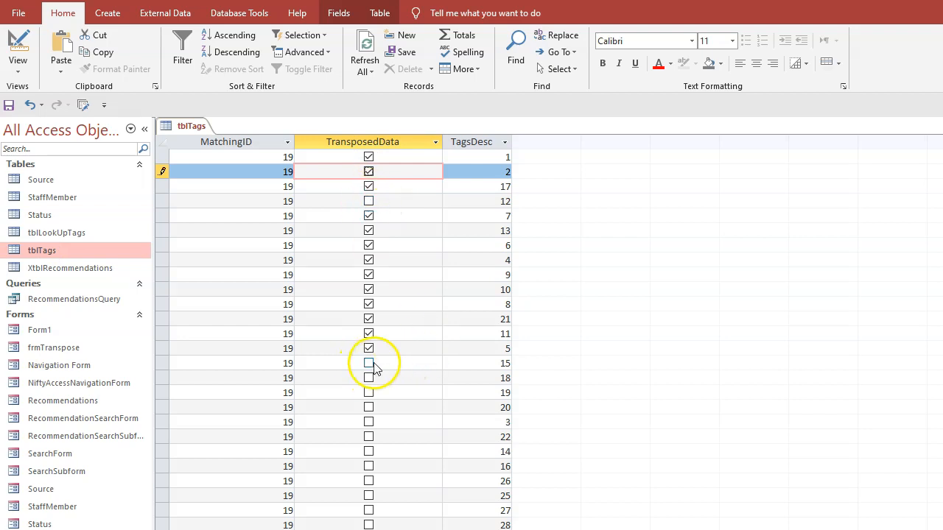
pyautogui.scroll(-3)
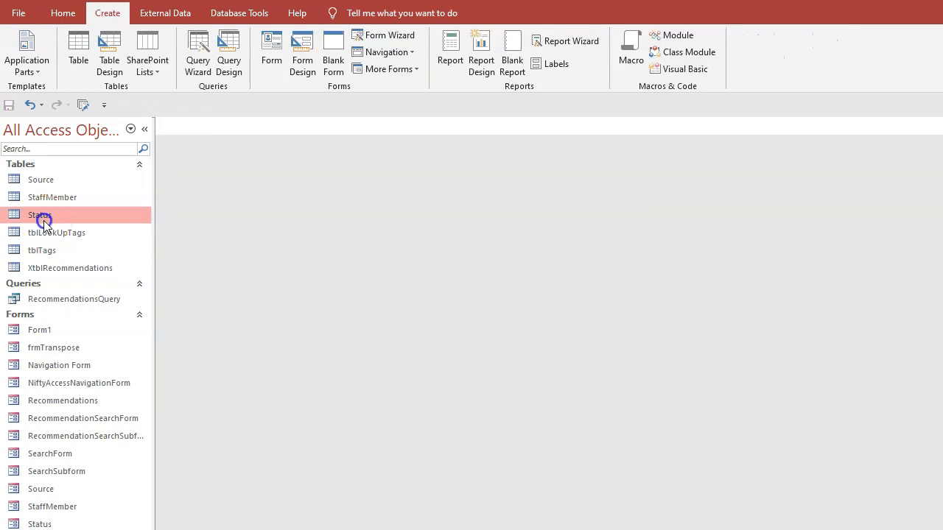
# Add a Short Text field named TagGrp to tblTags' design and save it.
pyautogui.doubleClick(41, 250)
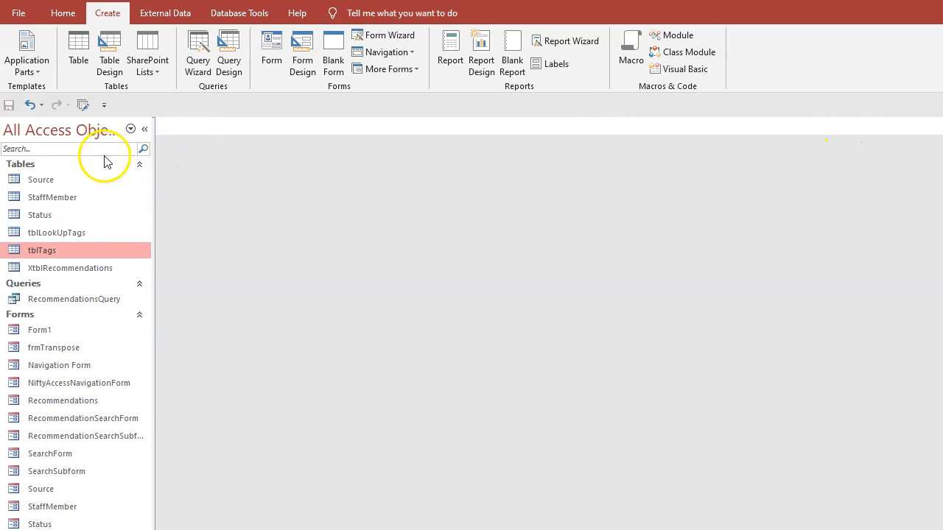
pyautogui.rightClick(42, 251)
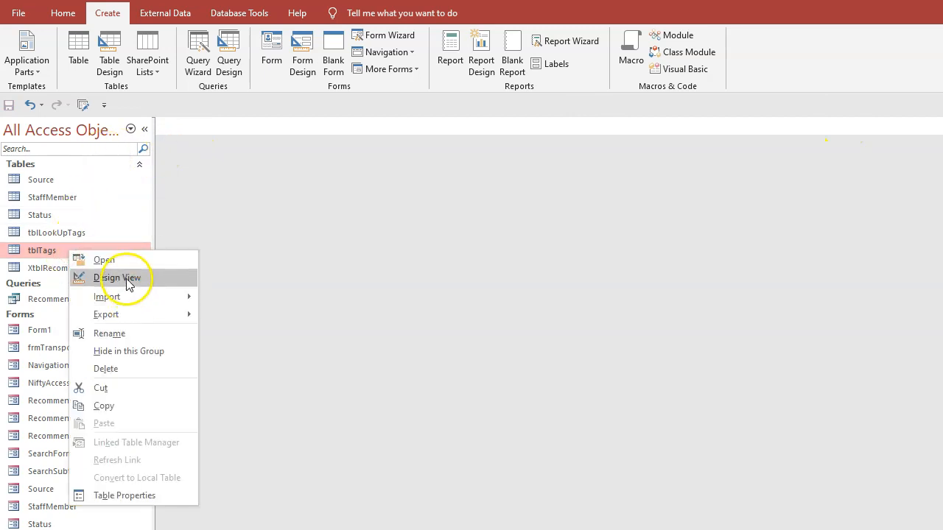
pyautogui.click(118, 277)
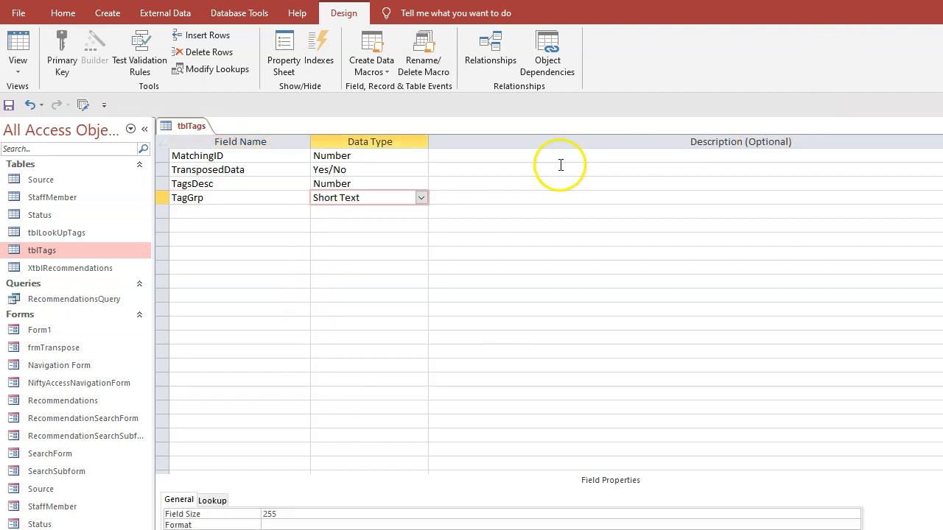
pyautogui.click(9, 106)
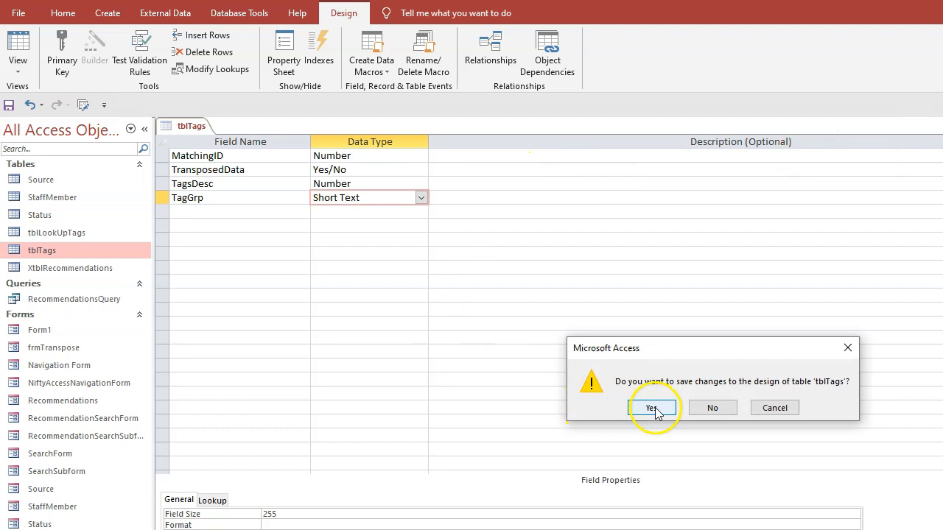
pyautogui.click(651, 407)
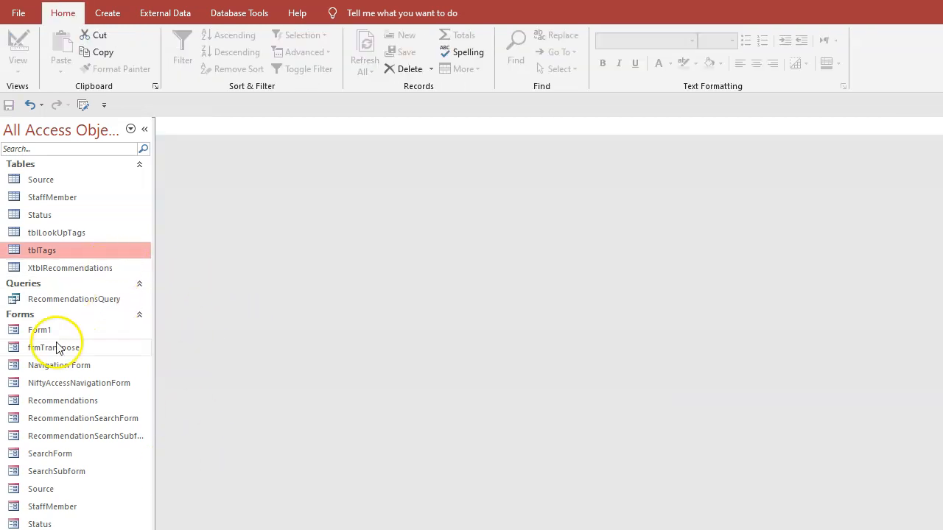
# Open Navigation Form in Design View and read the Control Source of the Aspirational and Education/Awareness checkboxes.
pyautogui.doubleClick(59, 365)
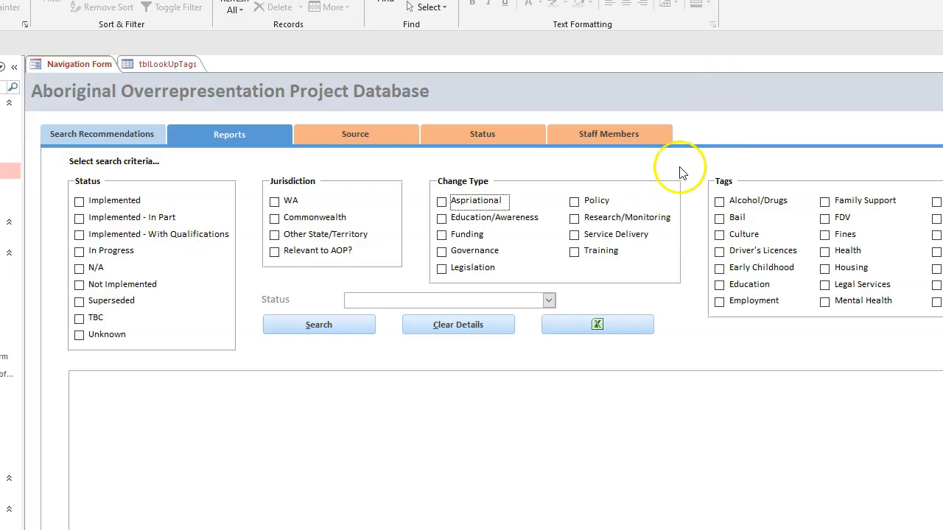
pyautogui.rightClick(677, 165)
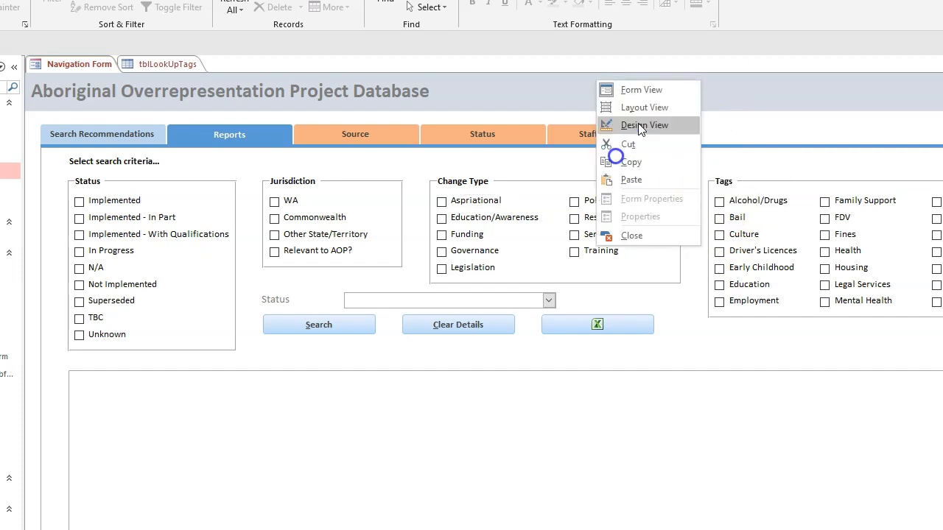
pyautogui.click(645, 124)
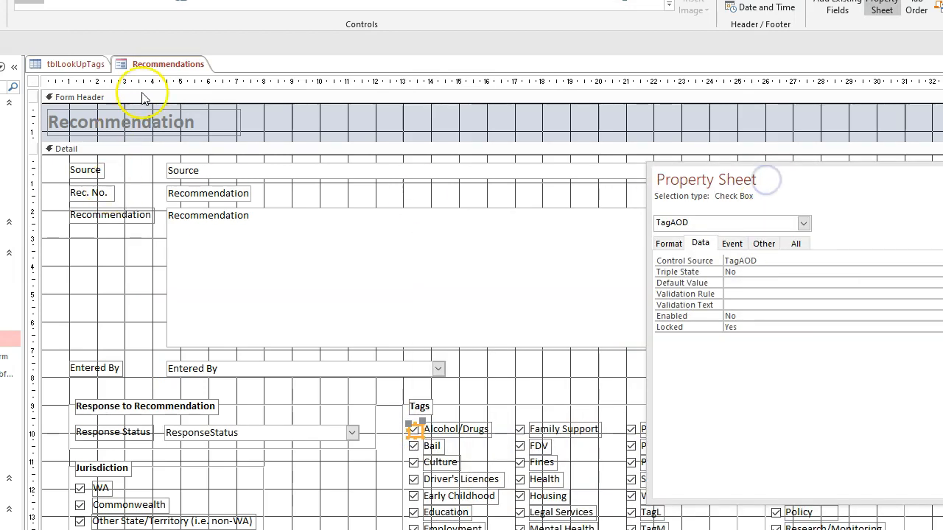
pyautogui.moveTo(376, 474)
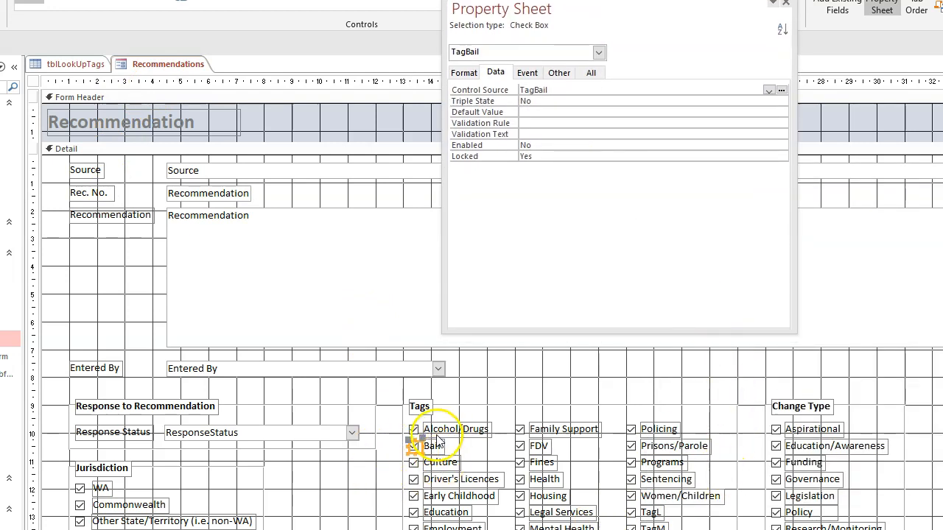
pyautogui.click(775, 372)
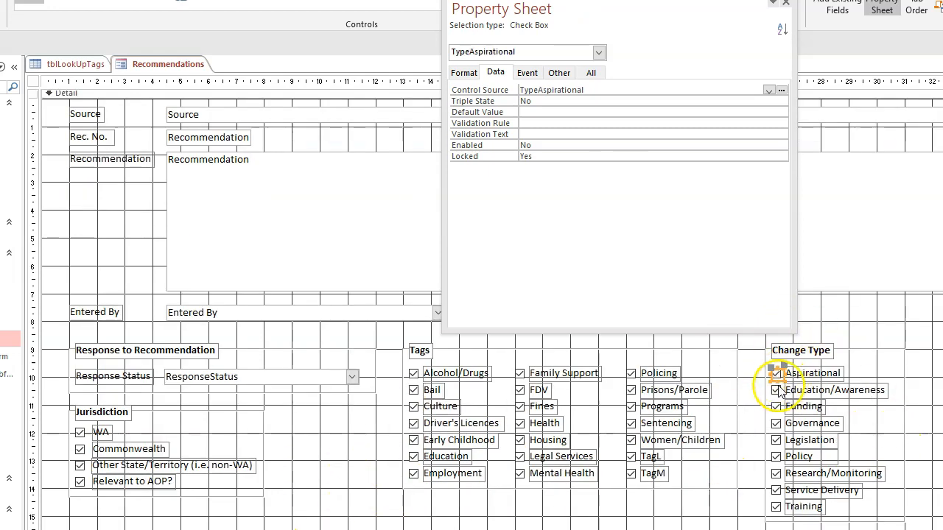
pyautogui.click(778, 391)
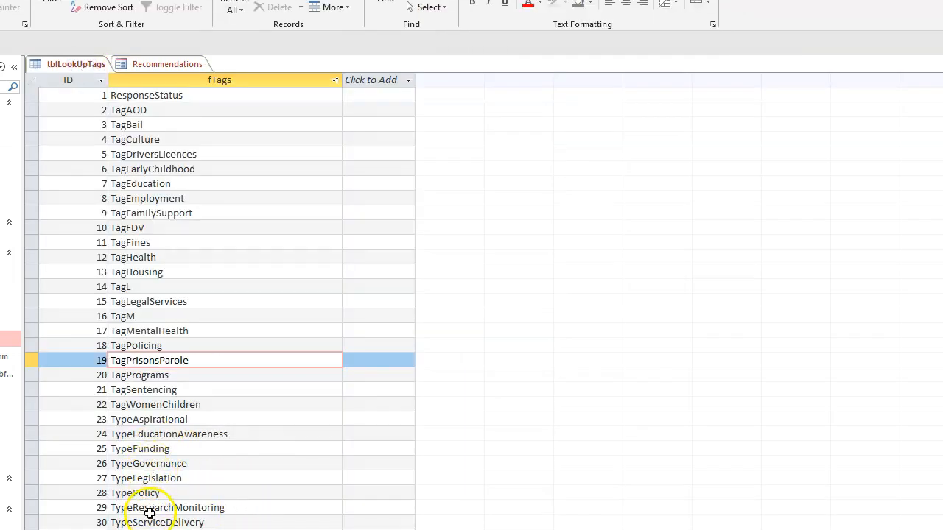
# Copy the Change Type label from the form and paste it into Field1 for each Type row of tblLookUpTags.
pyautogui.click(148, 418)
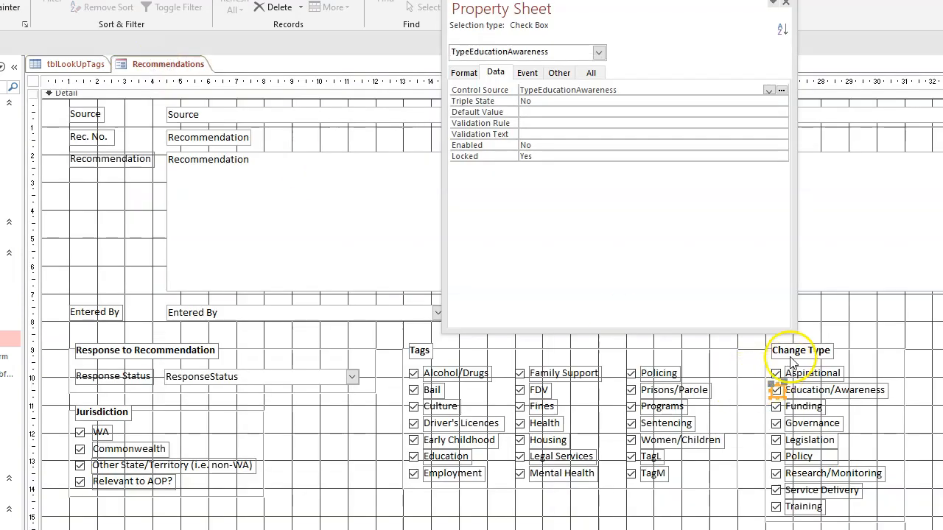
pyautogui.click(800, 350)
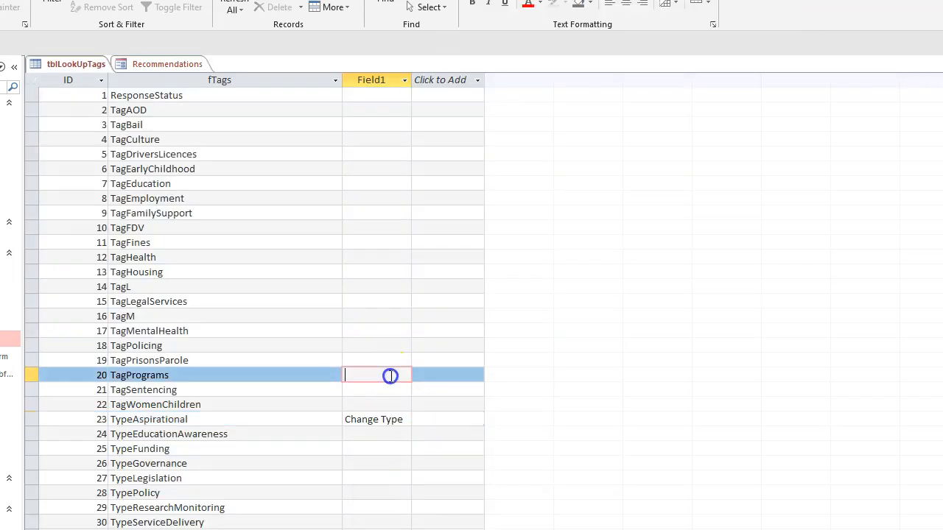
pyautogui.click(166, 65)
pyautogui.write('Change Type')
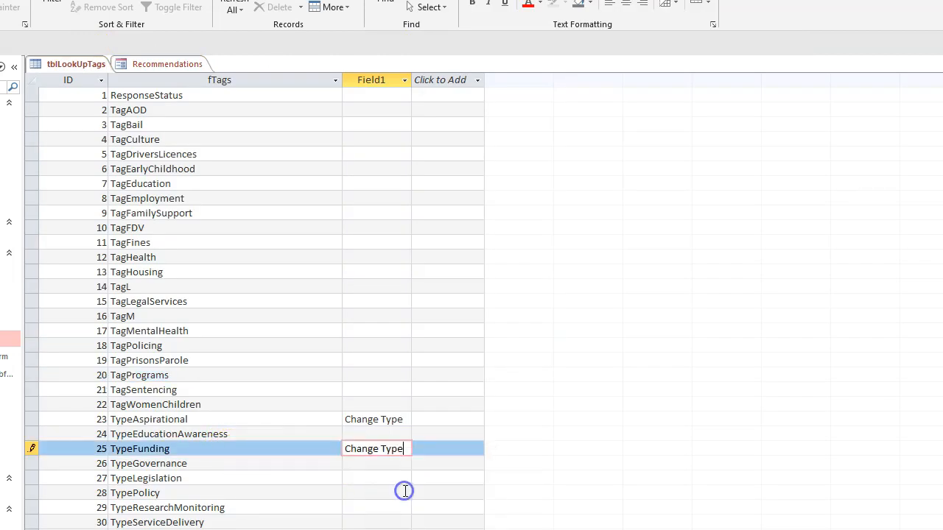
pyautogui.rightClick(375, 463)
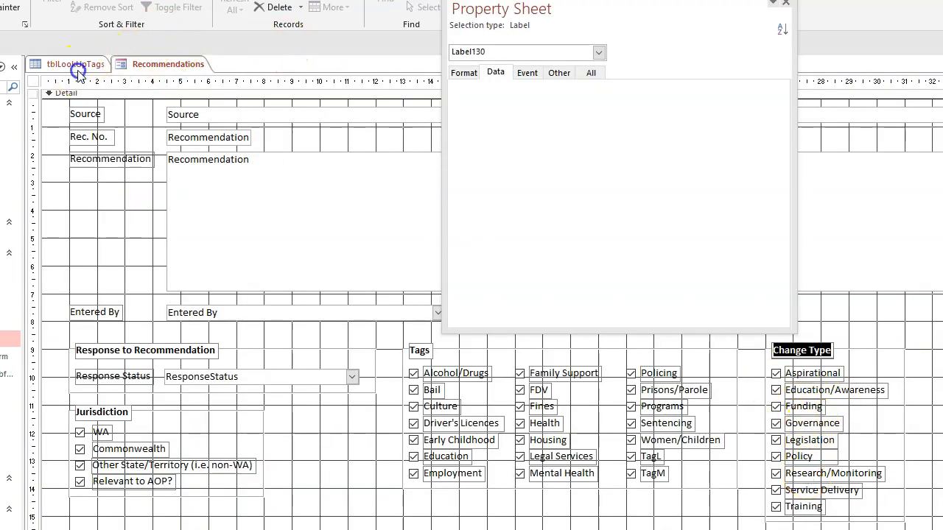
pyautogui.rightClick(368, 492)
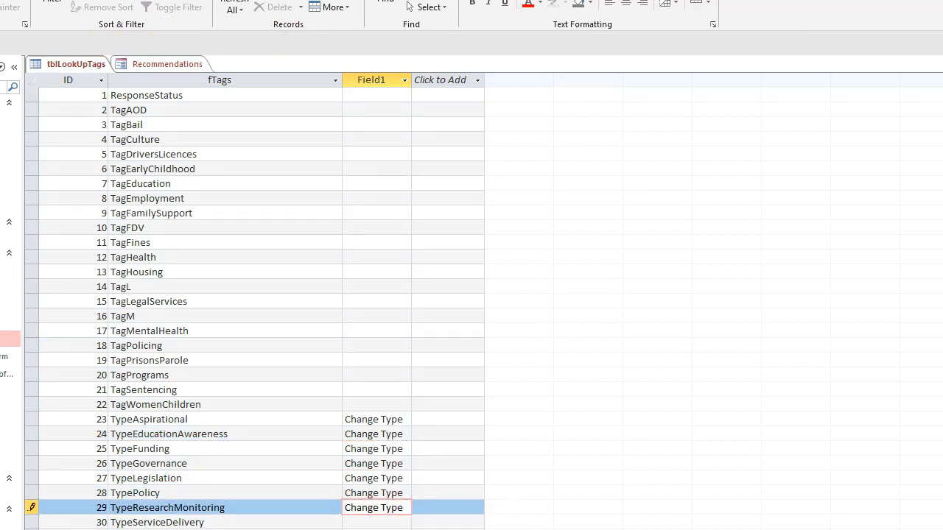
pyautogui.rightClick(375, 522)
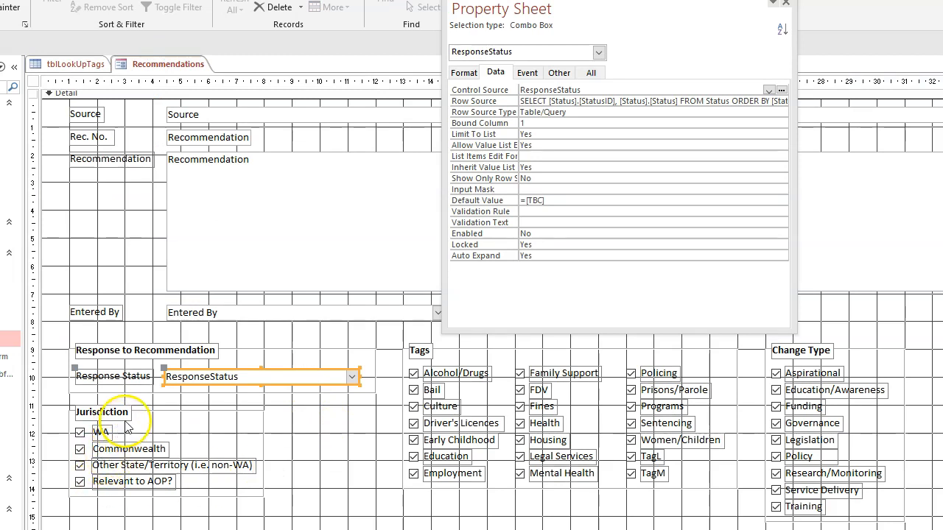
pyautogui.moveTo(442, 380)
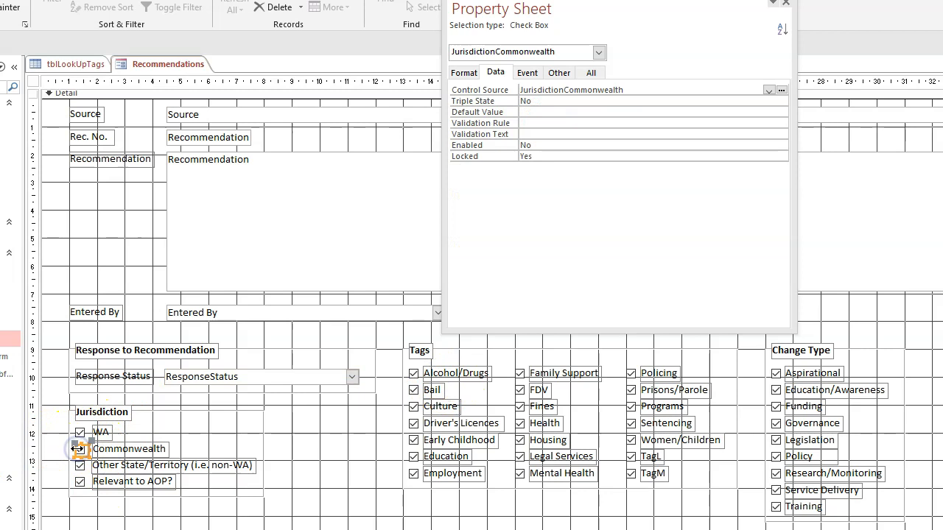
# Label ResponseStatus as 'Other' and paste 'Tags' into the Tag rows of Field1.
pyautogui.click(630, 475)
pyautogui.write('Ot')
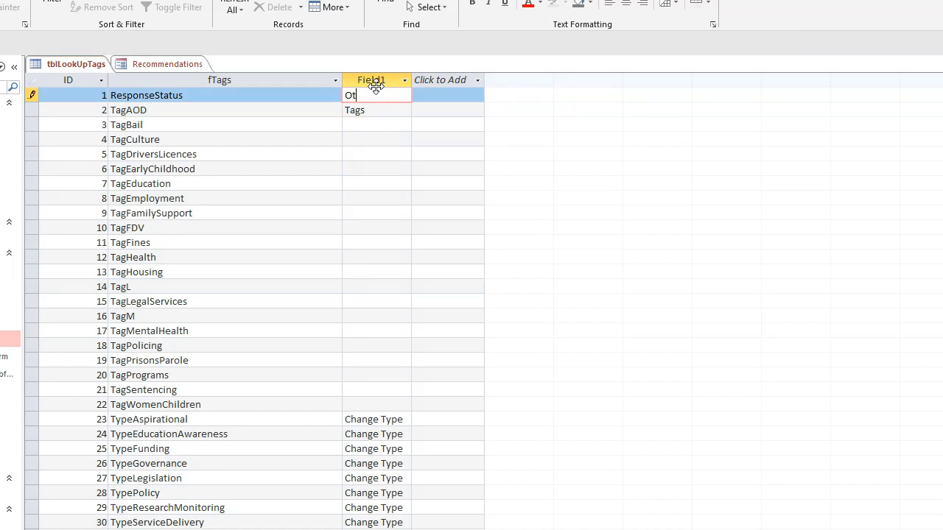
pyautogui.write('her')
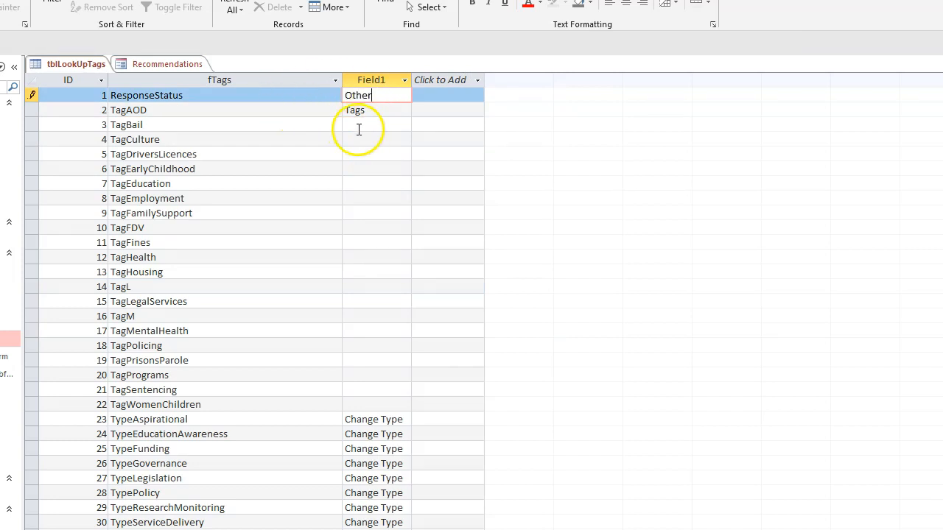
pyautogui.rightClick(375, 168)
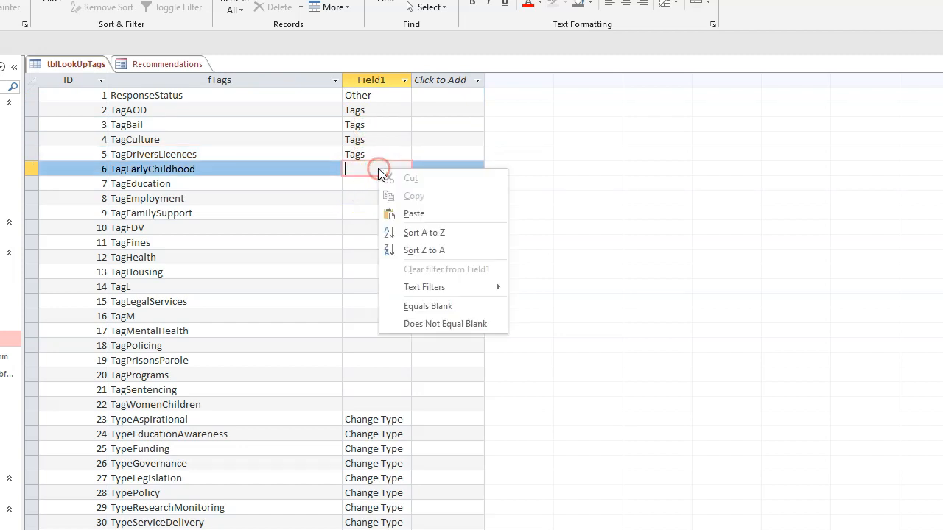